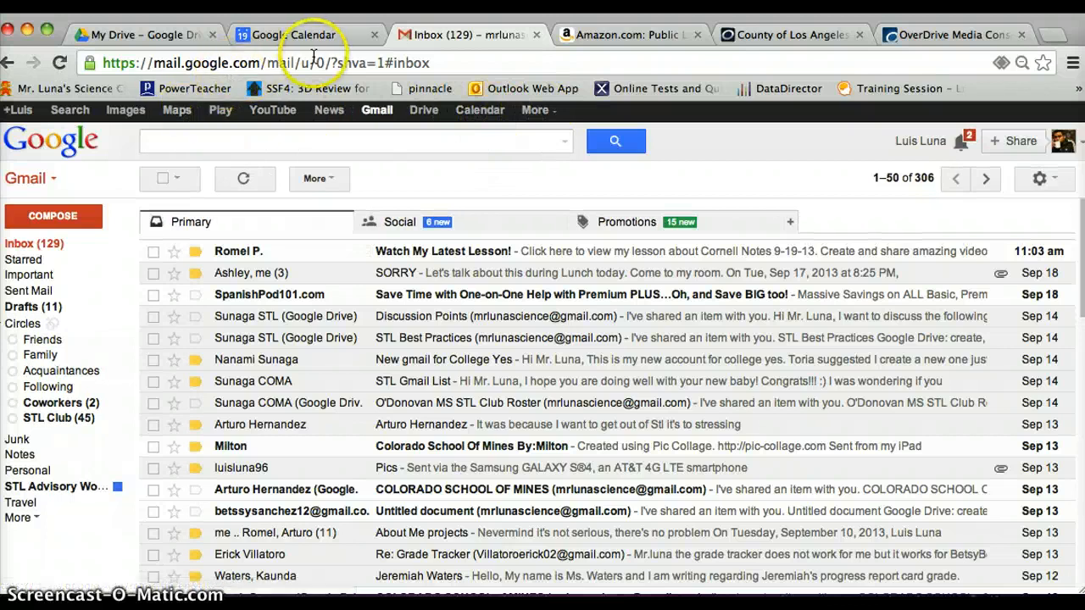
# Step: Switch from Gmail to Google Calendar's September 2013 month view
pyautogui.click(305, 35)
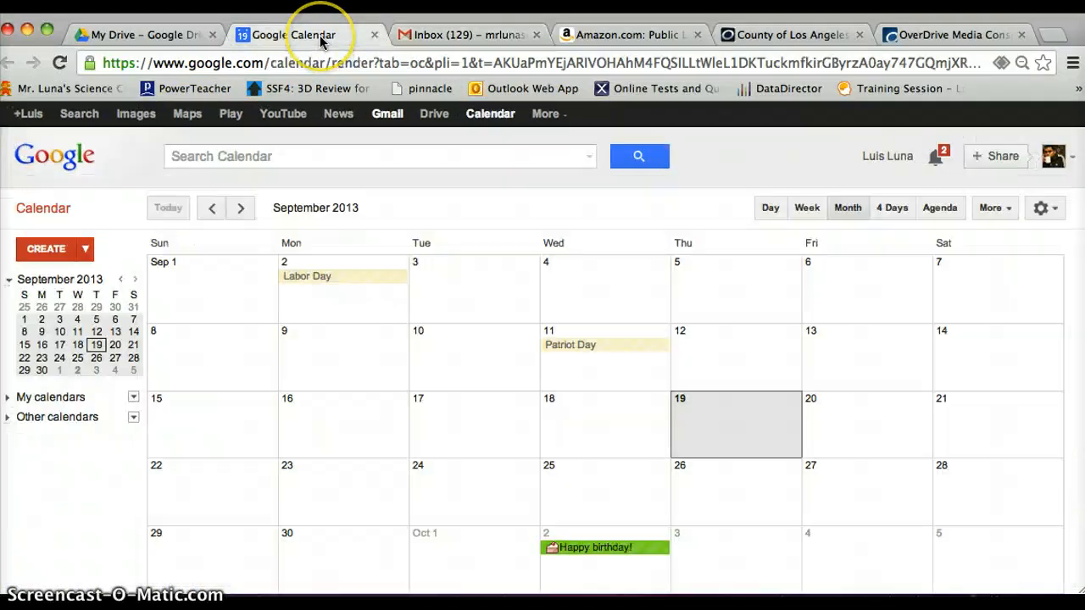
pyautogui.moveTo(583, 303)
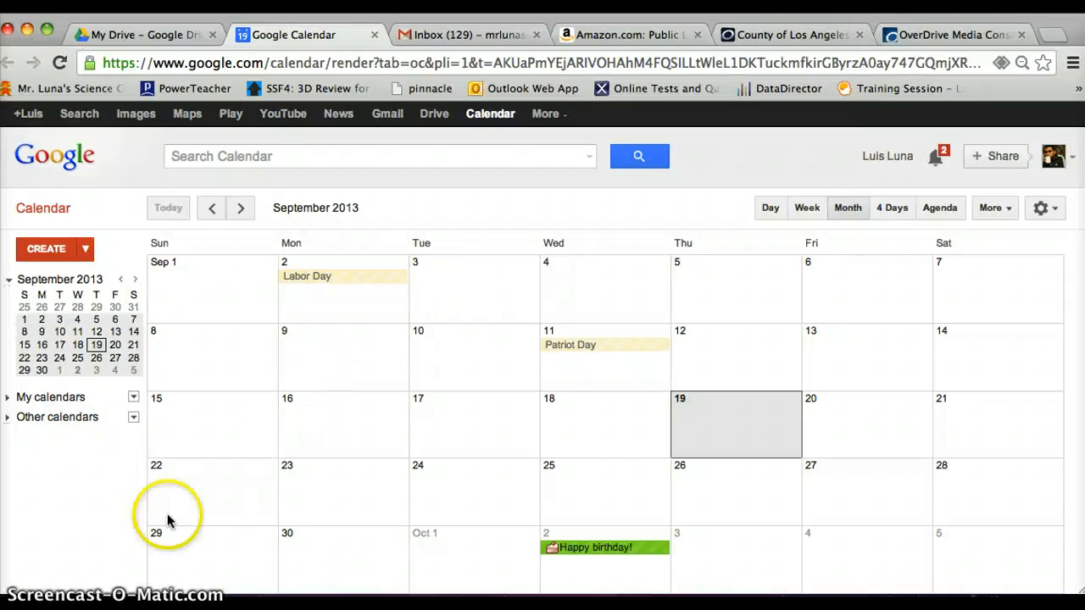
pyautogui.moveTo(591, 382)
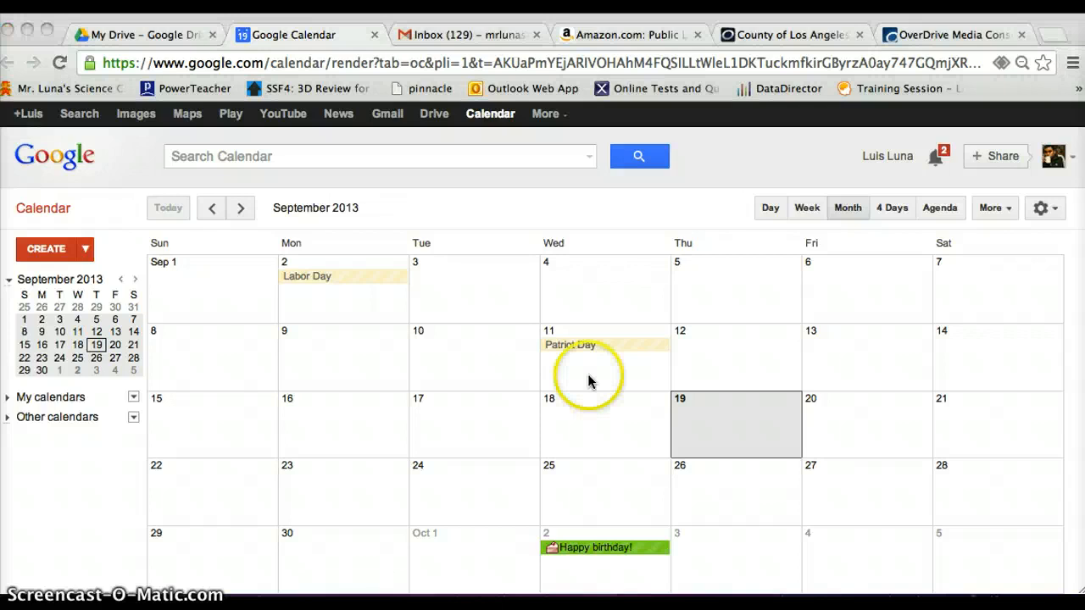
pyautogui.moveTo(525, 284)
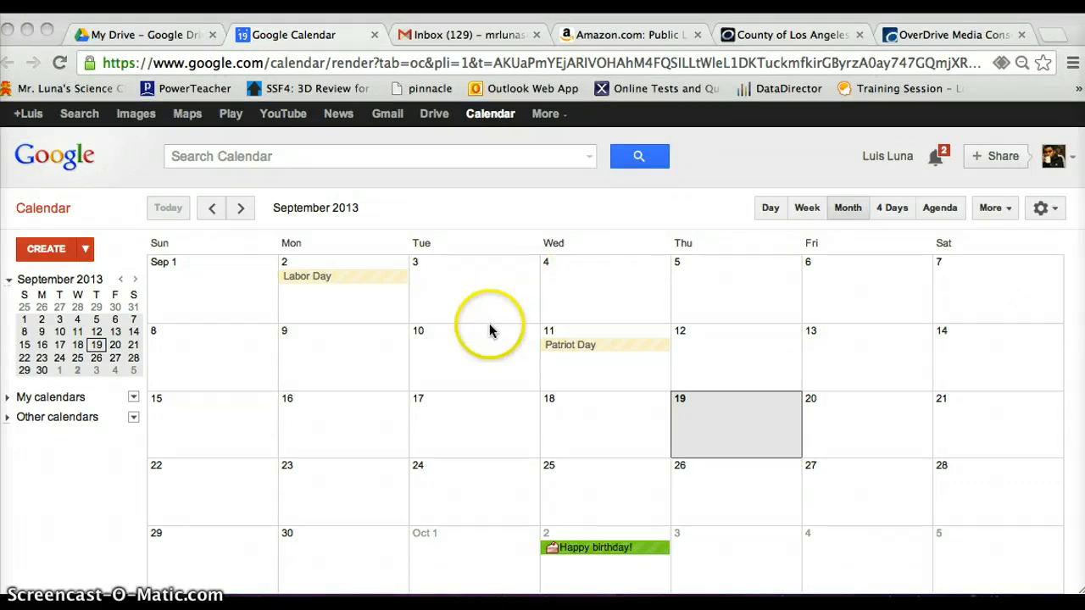
pyautogui.moveTo(890, 509)
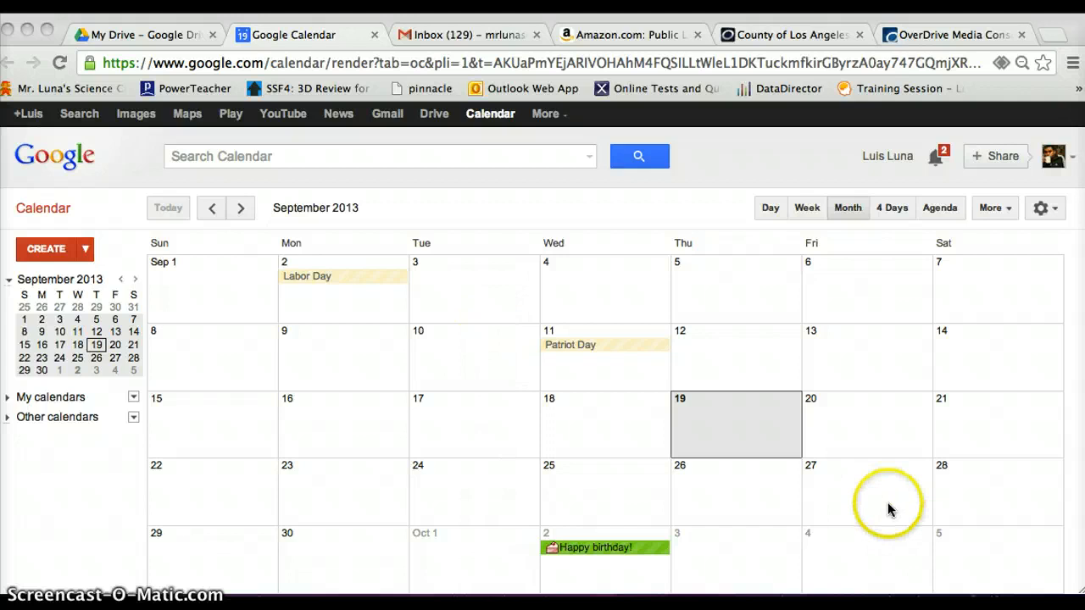
pyautogui.moveTo(445, 475)
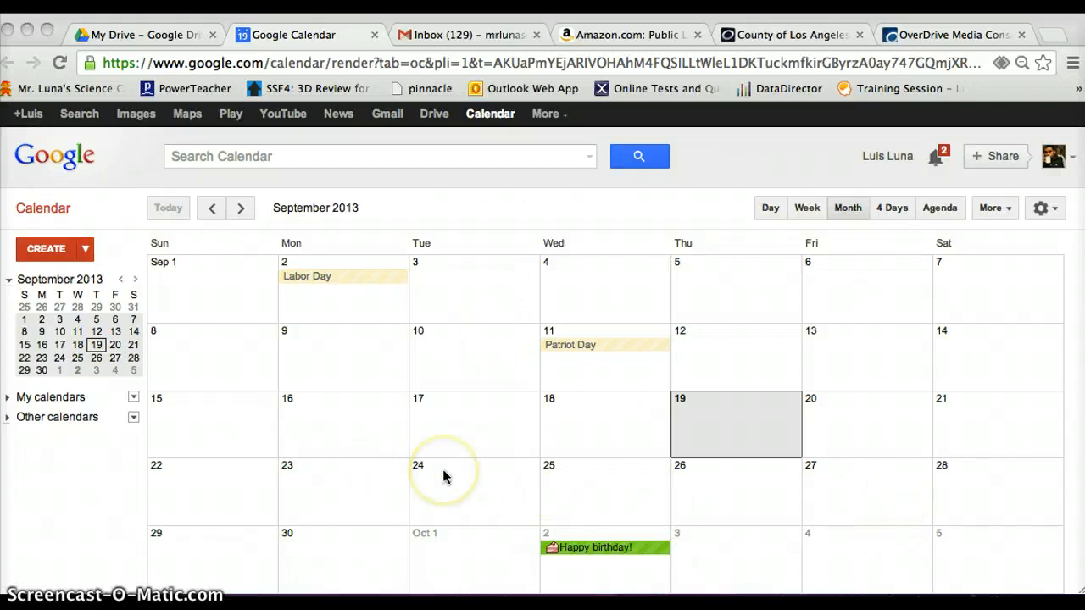
# Step: Start an event on September 24 titled STL Meeting, located in Room 103
pyautogui.click(447, 475)
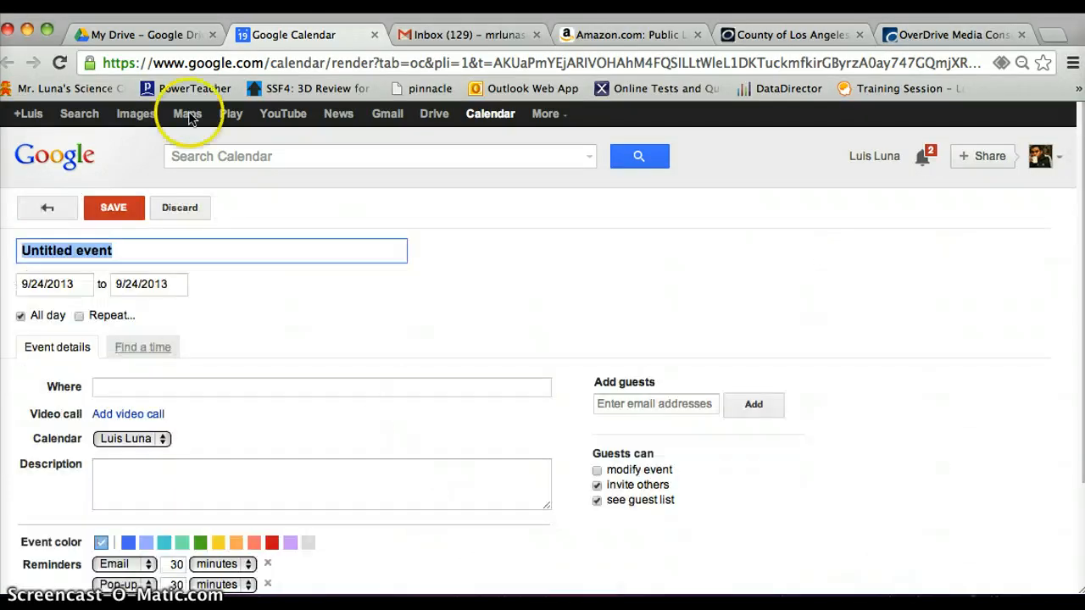
pyautogui.write('STL Meeting')
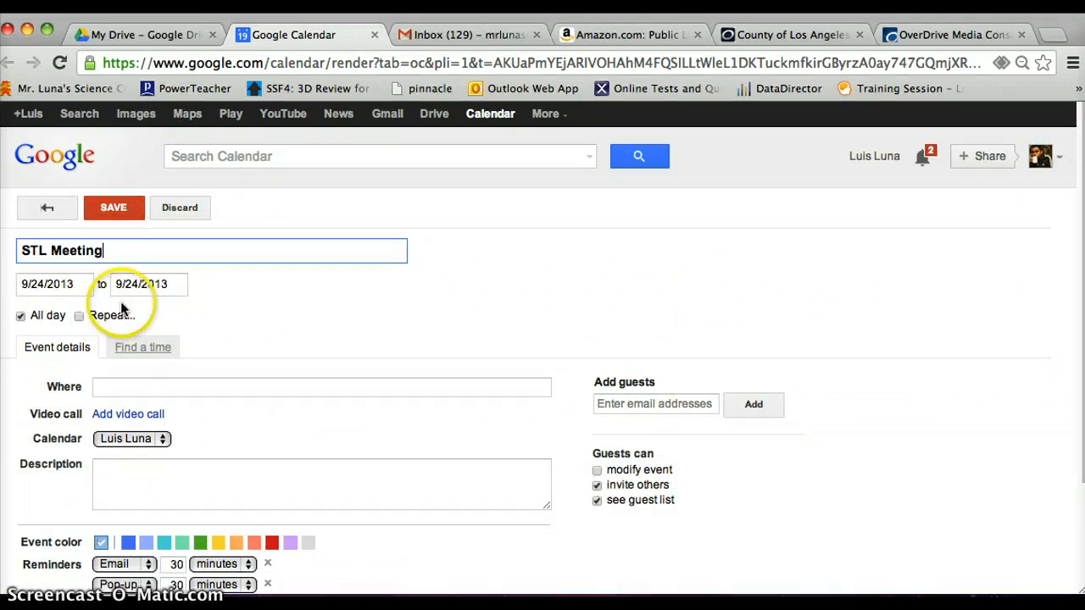
pyautogui.moveTo(154, 340)
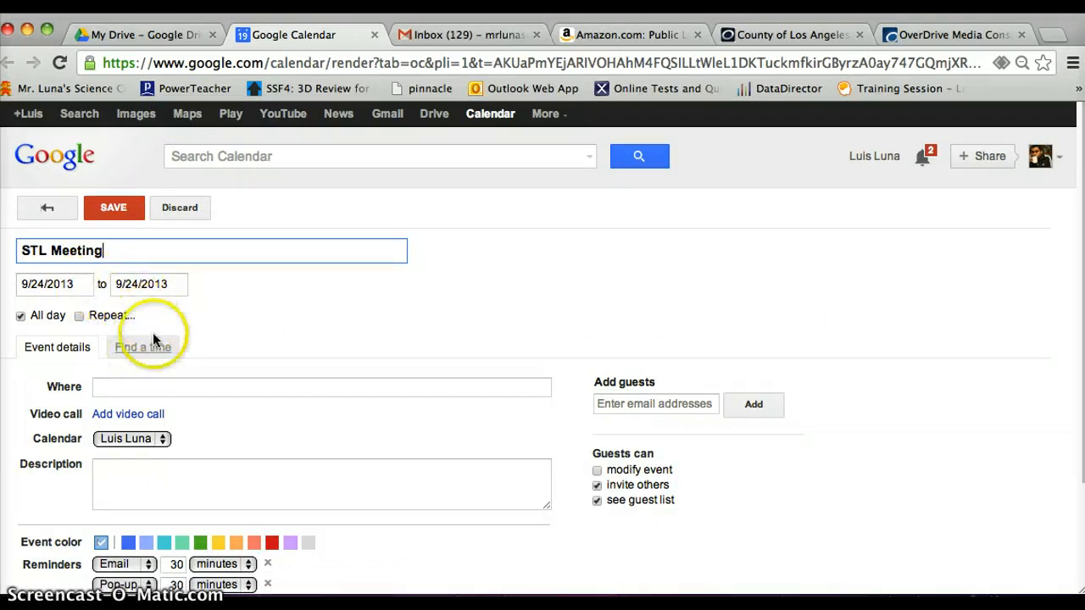
pyautogui.scroll(-3)
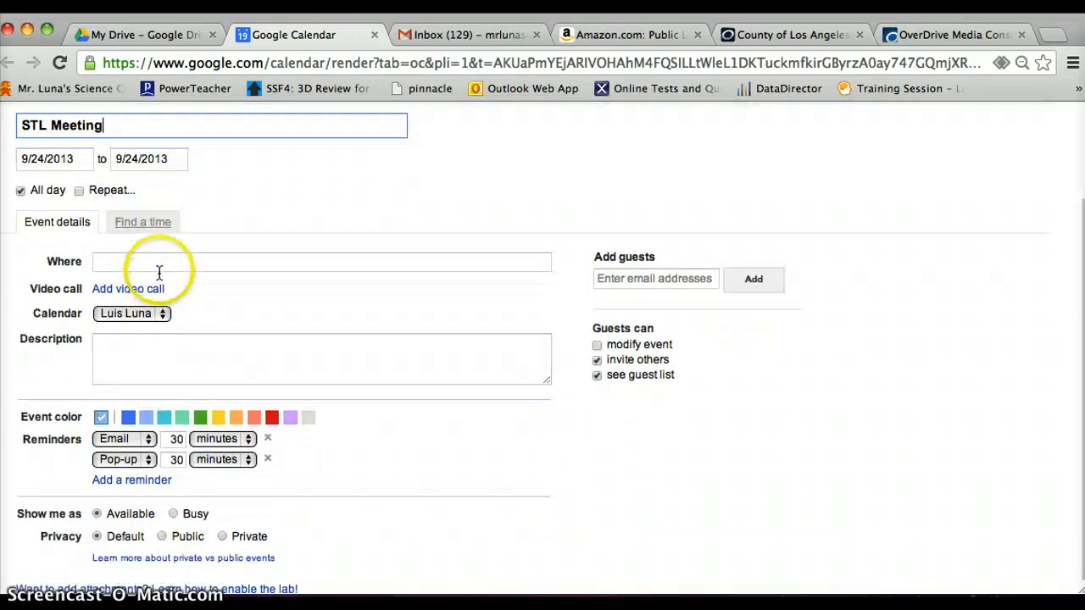
pyautogui.write('Room')
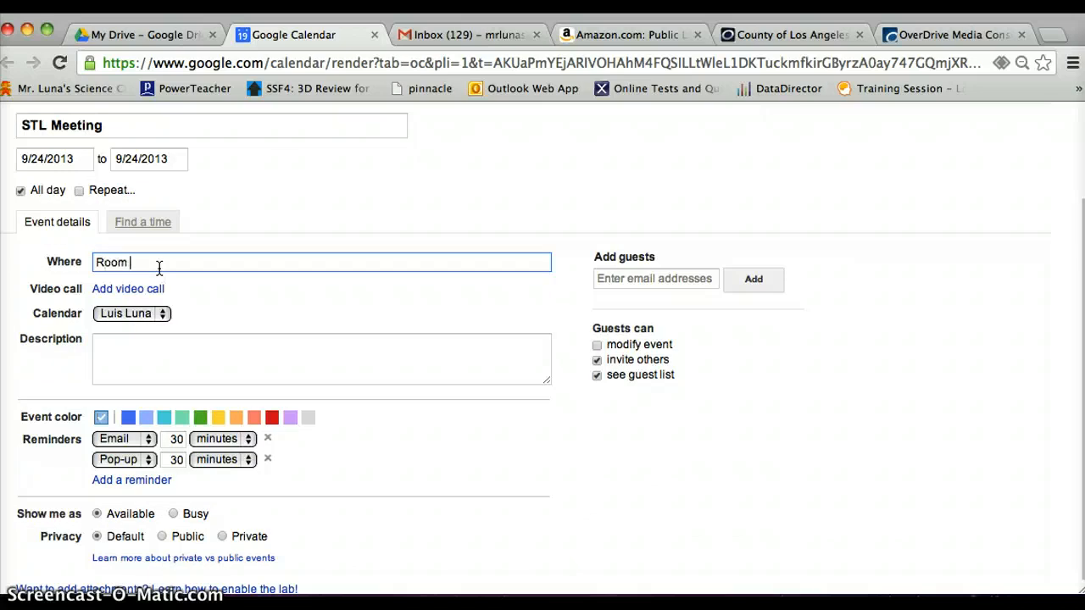
pyautogui.write('103')
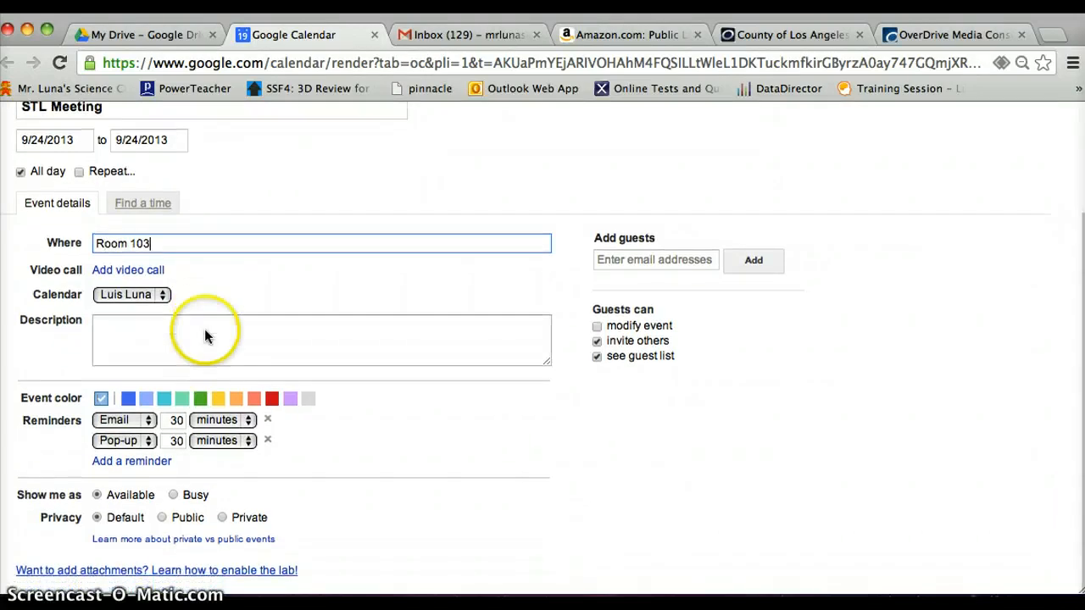
pyautogui.click(276, 339)
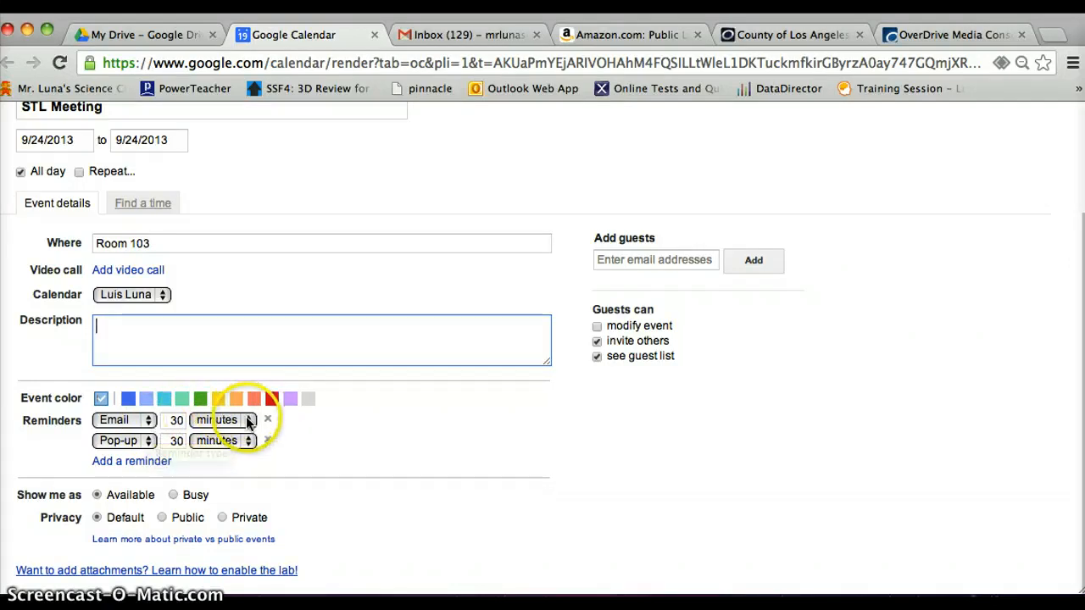
# Step: Set a one-day email reminder on the STL Meeting and save it
pyautogui.click(223, 419)
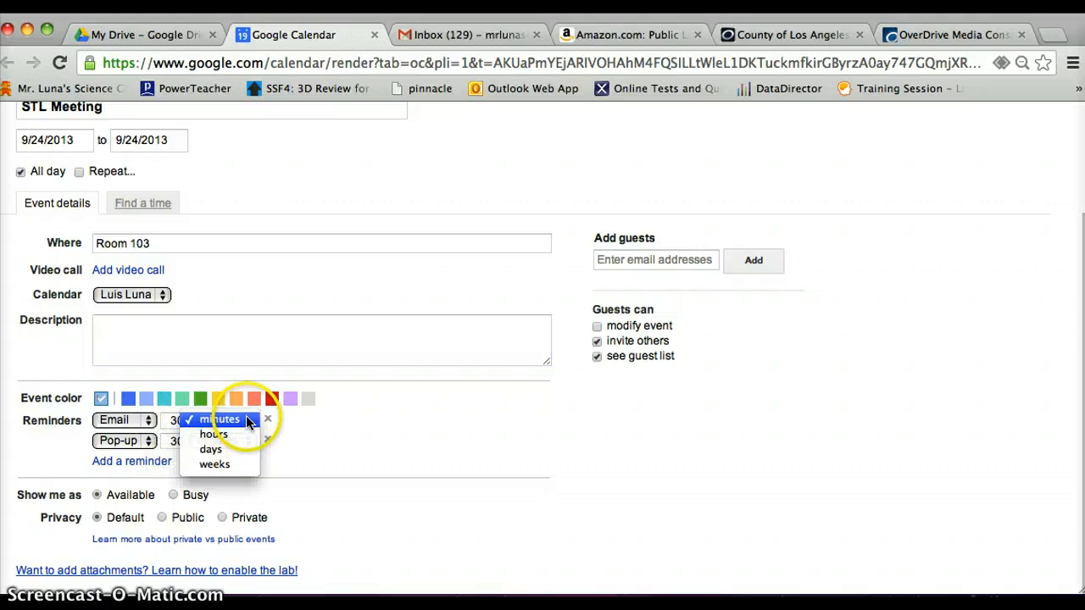
pyautogui.click(220, 420)
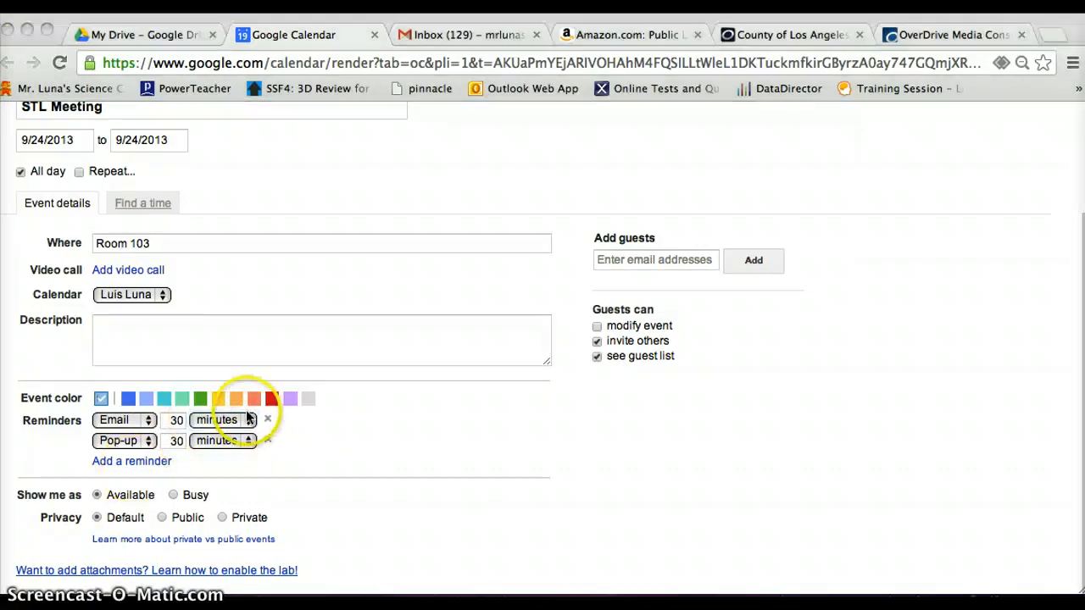
pyautogui.click(216, 419)
pyautogui.write('1')
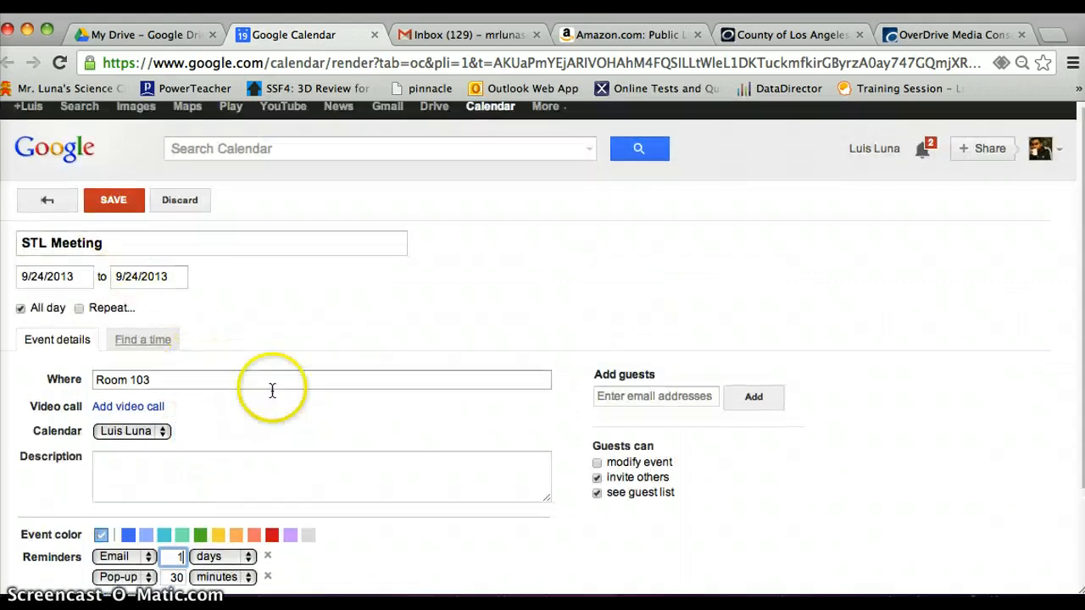
pyautogui.scroll(-3)
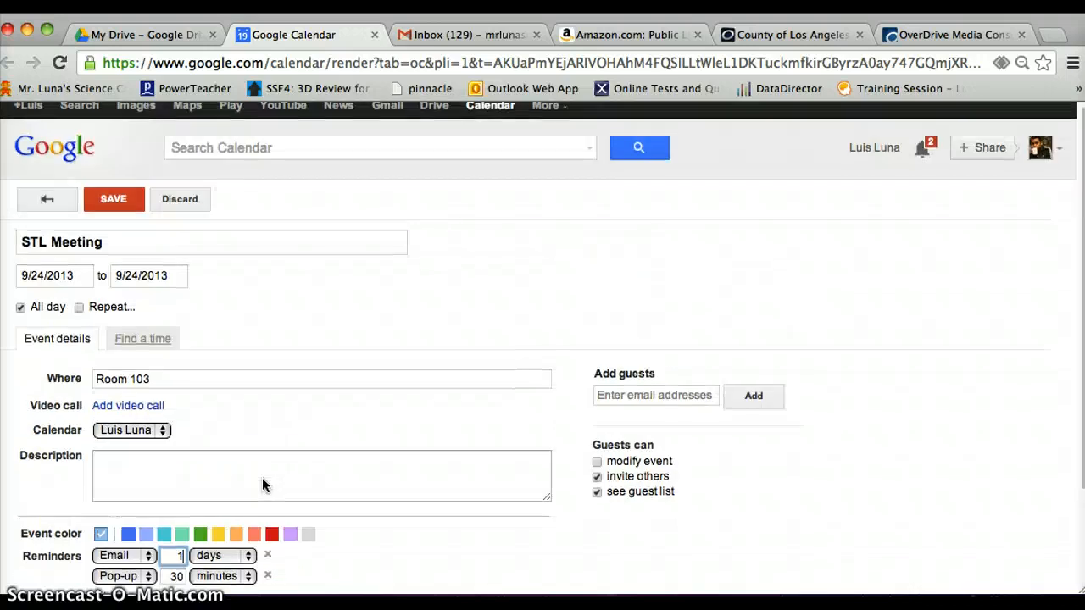
pyautogui.click(114, 198)
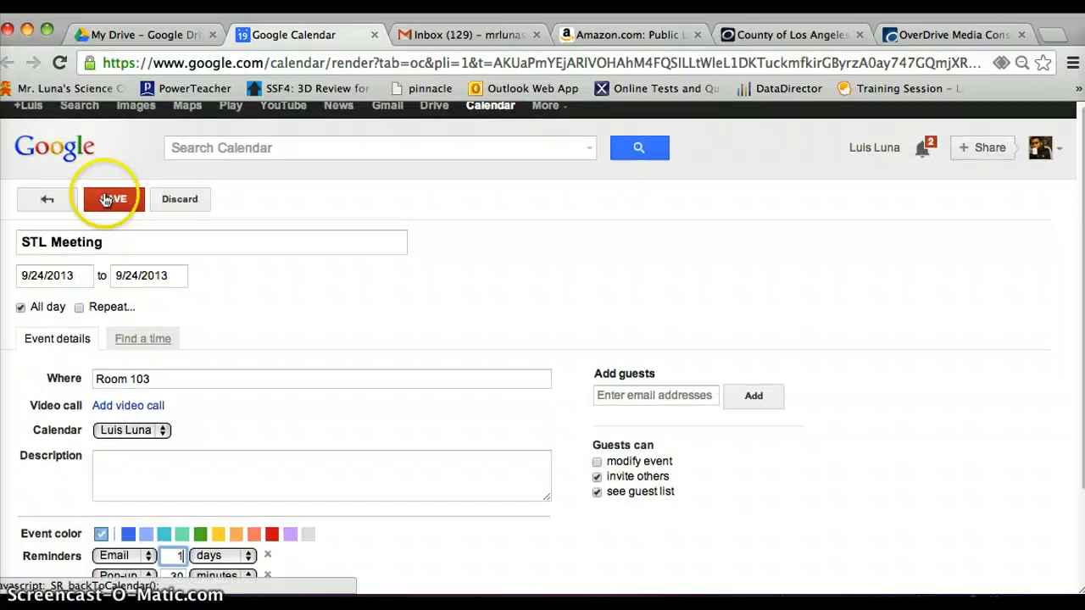
pyautogui.click(111, 198)
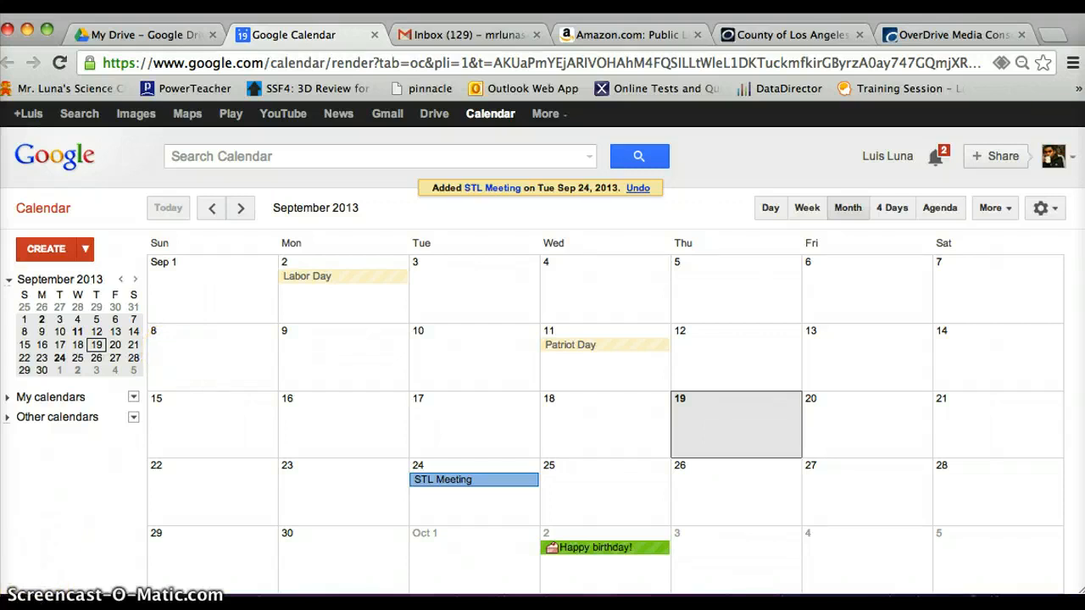
# Step: Switch to Google Drive's My Drive and open the CREATE menu
pyautogui.click(144, 35)
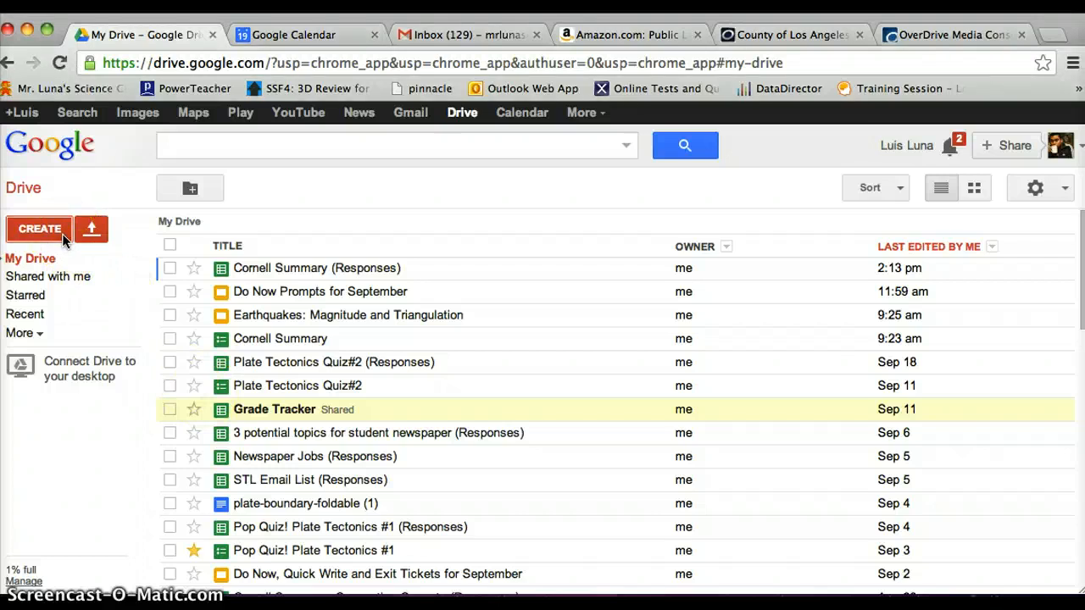
pyautogui.moveTo(462, 111)
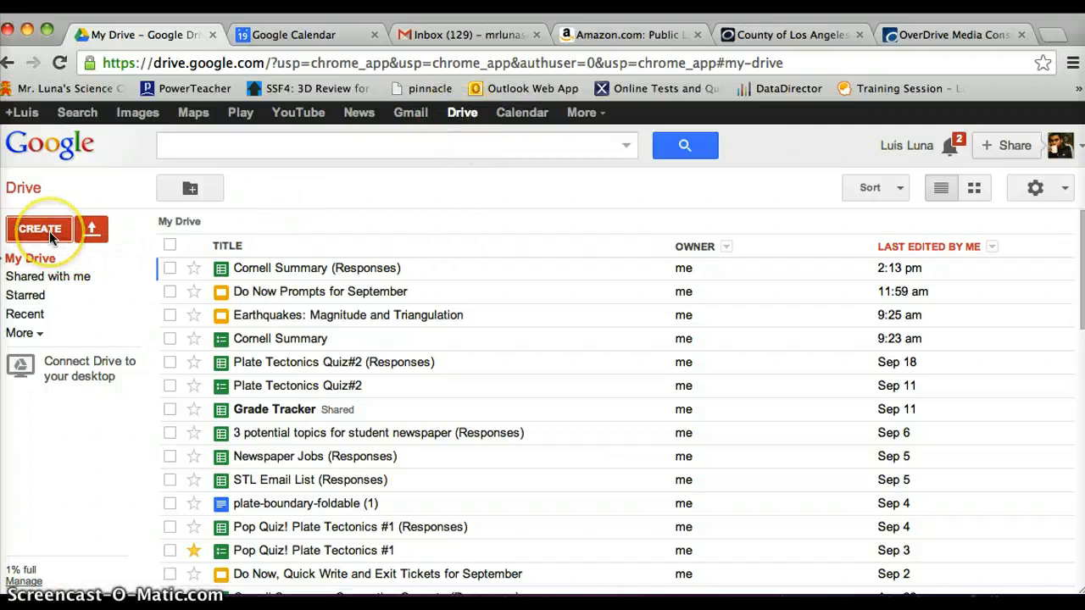
pyautogui.click(39, 229)
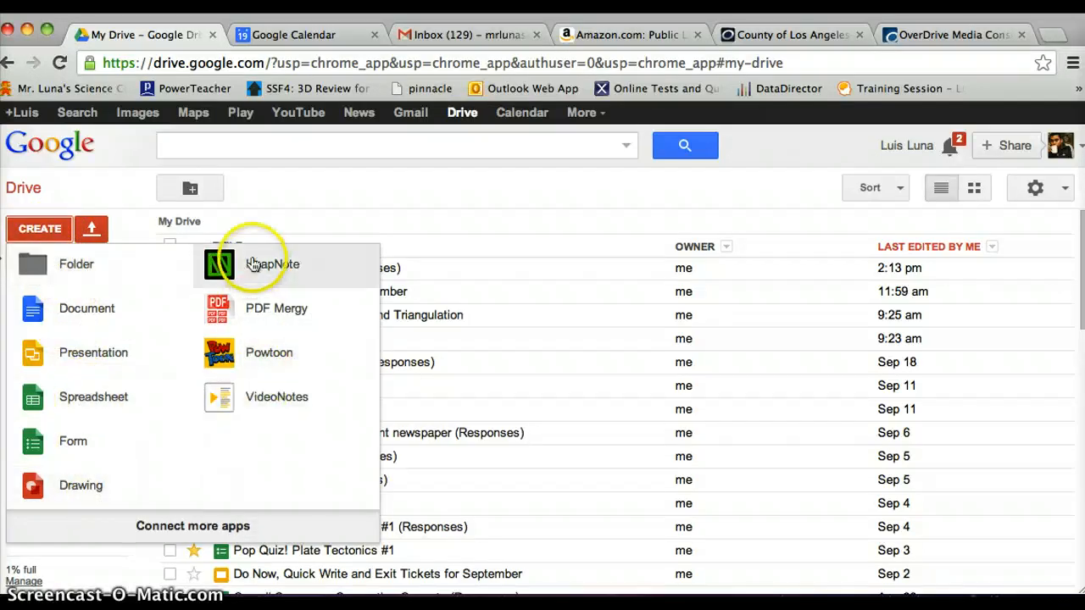
pyautogui.moveTo(269, 397)
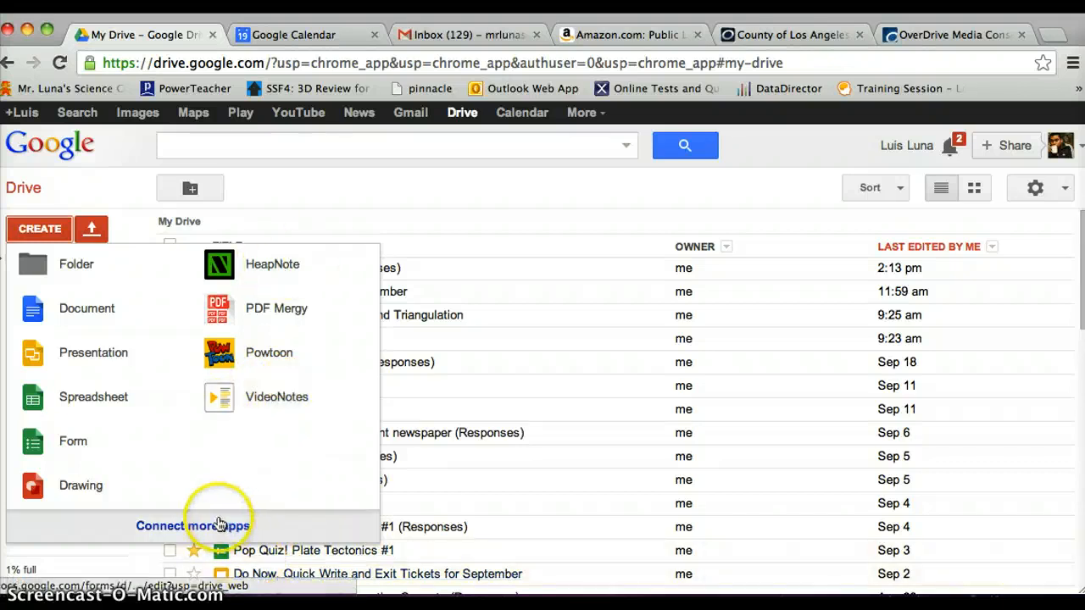
# Step: Search Drive's app catalogue for 'videonotes', confirm VideoNot.es is connected, then close it
pyautogui.click(193, 526)
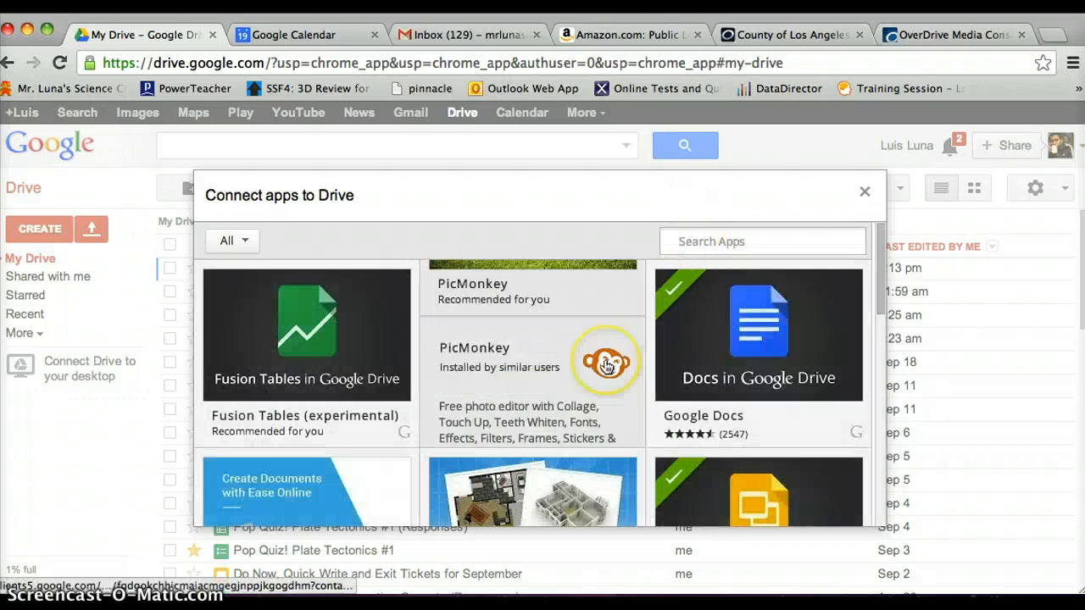
pyautogui.scroll(-3)
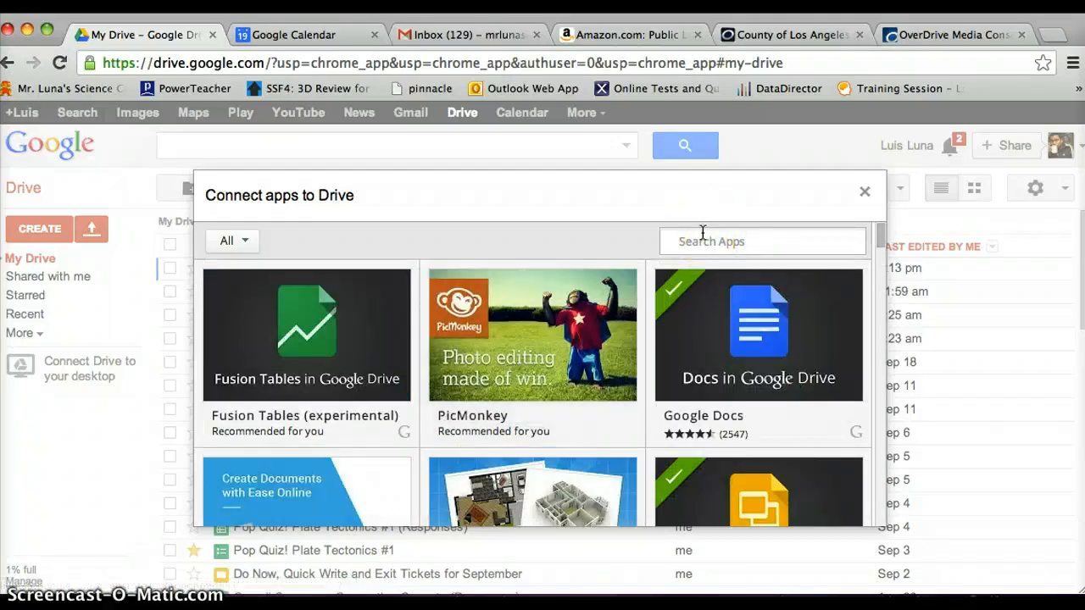
pyautogui.write('videonotes')
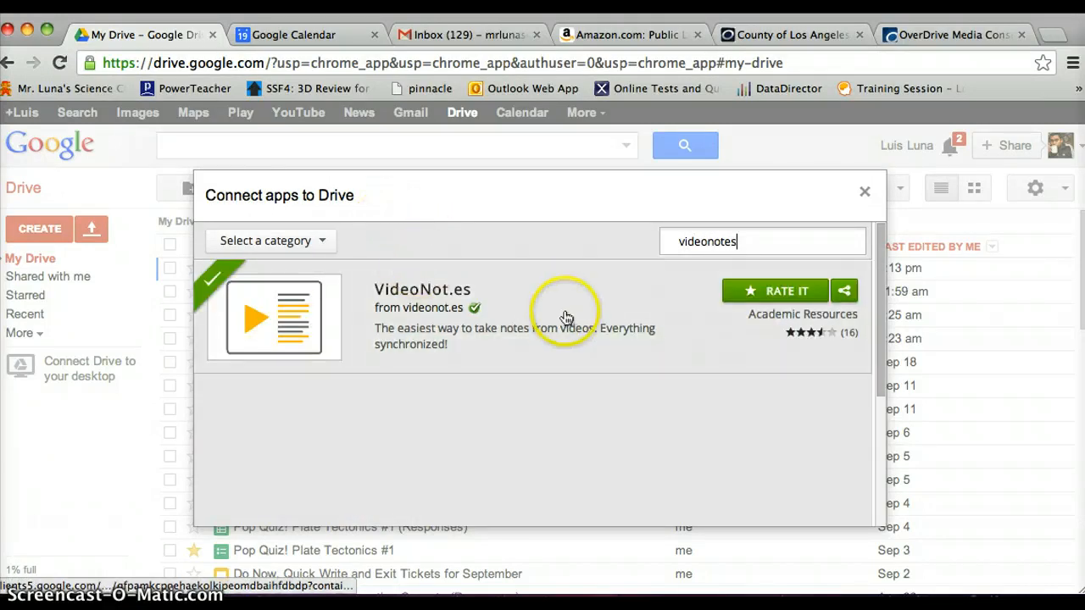
pyautogui.moveTo(389, 307)
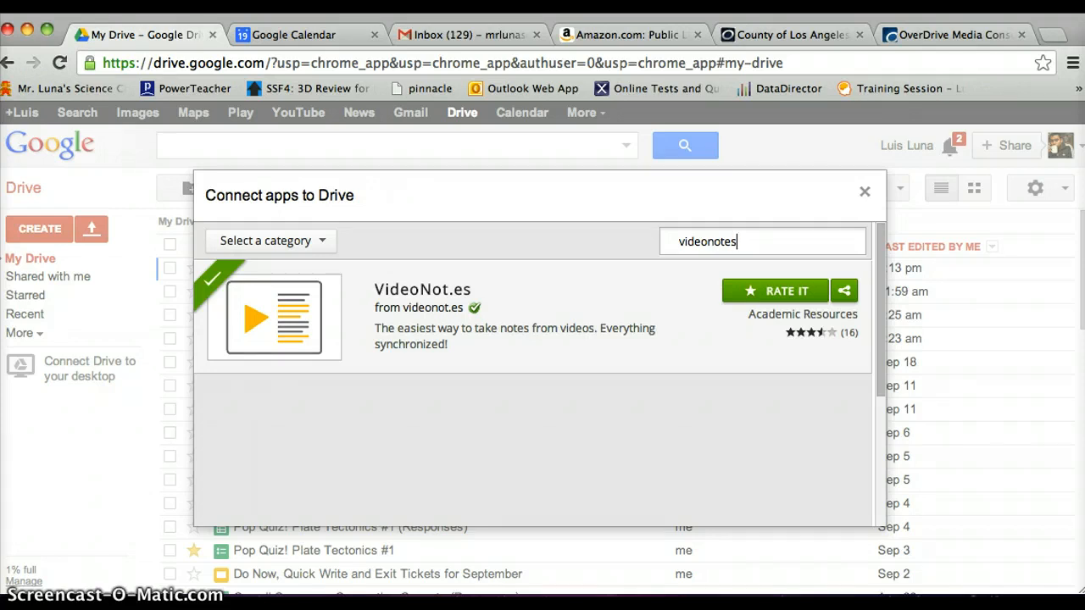
pyautogui.click(864, 191)
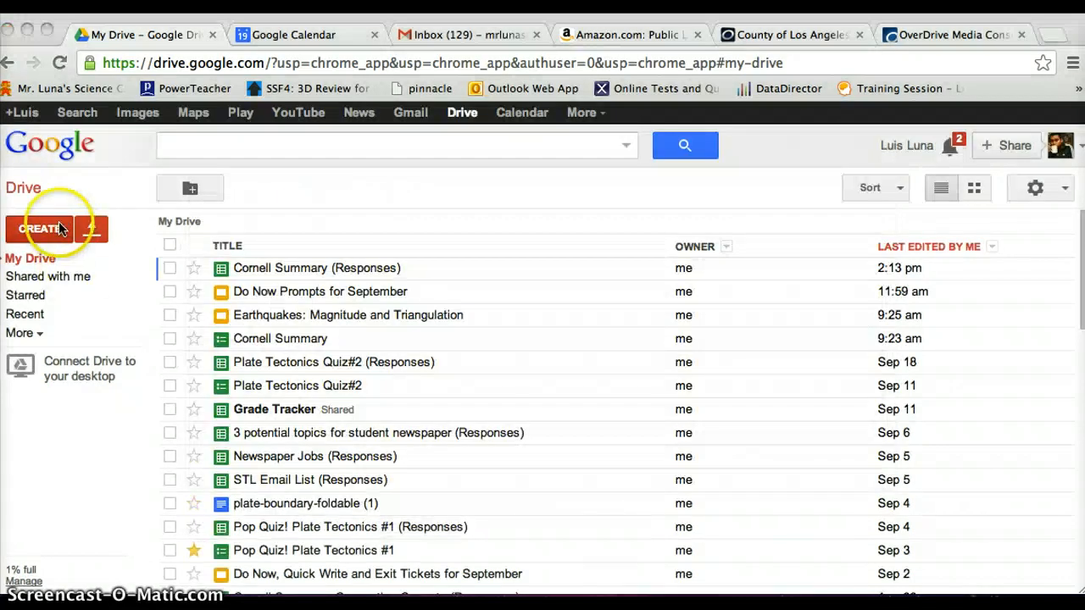
pyautogui.click(39, 228)
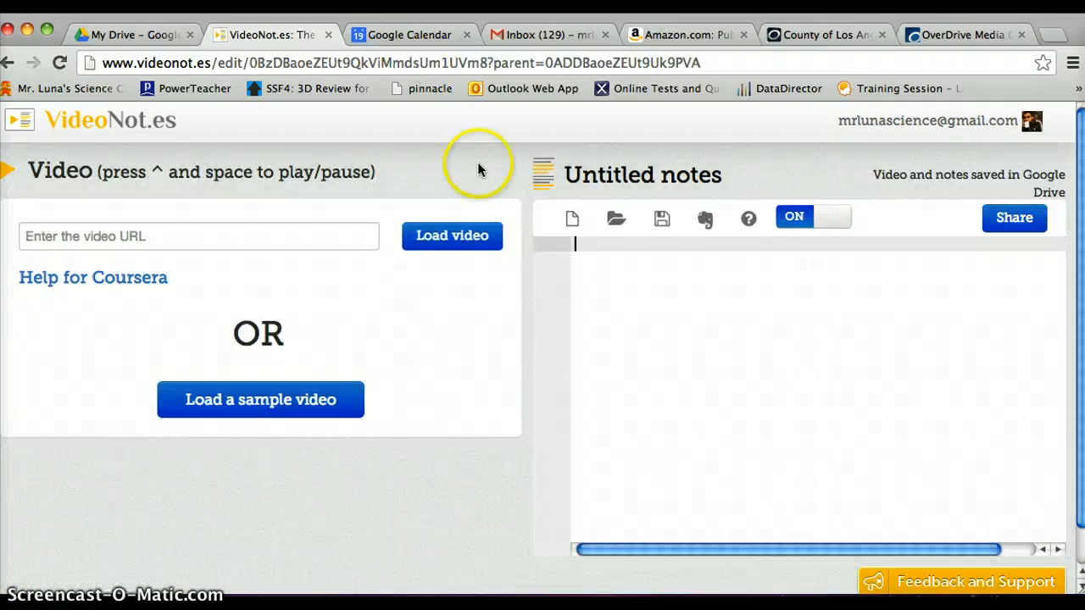
pyautogui.moveTo(504, 294)
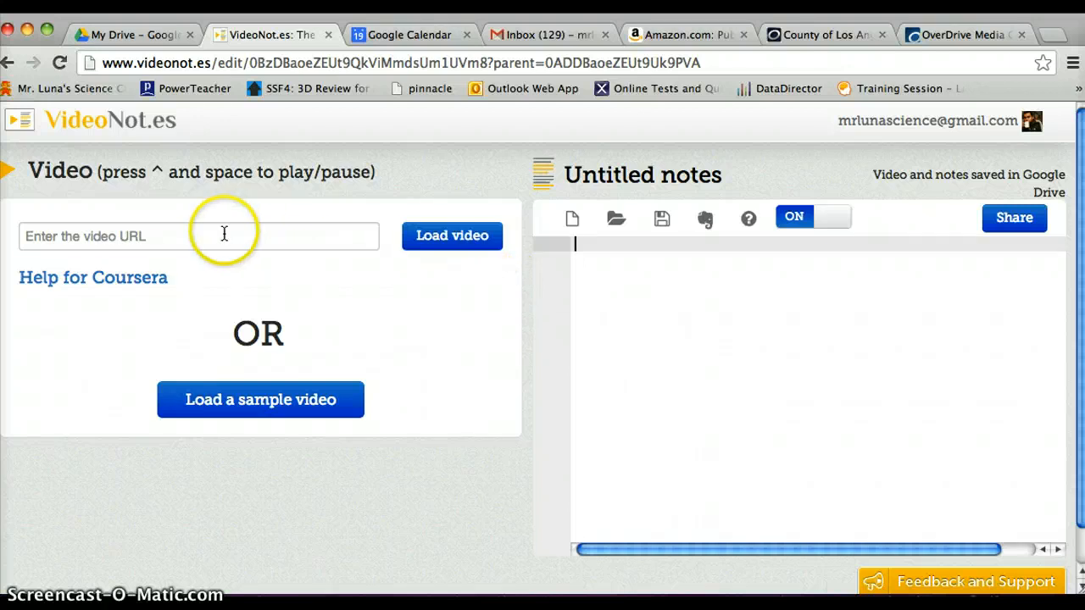
pyautogui.click(200, 235)
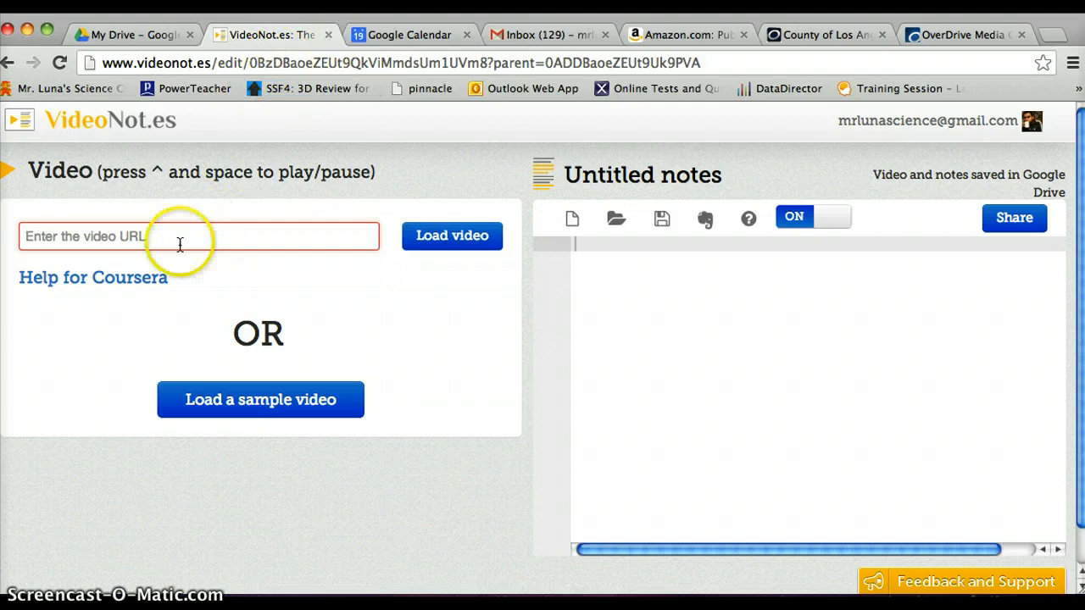
pyautogui.moveTo(164, 237)
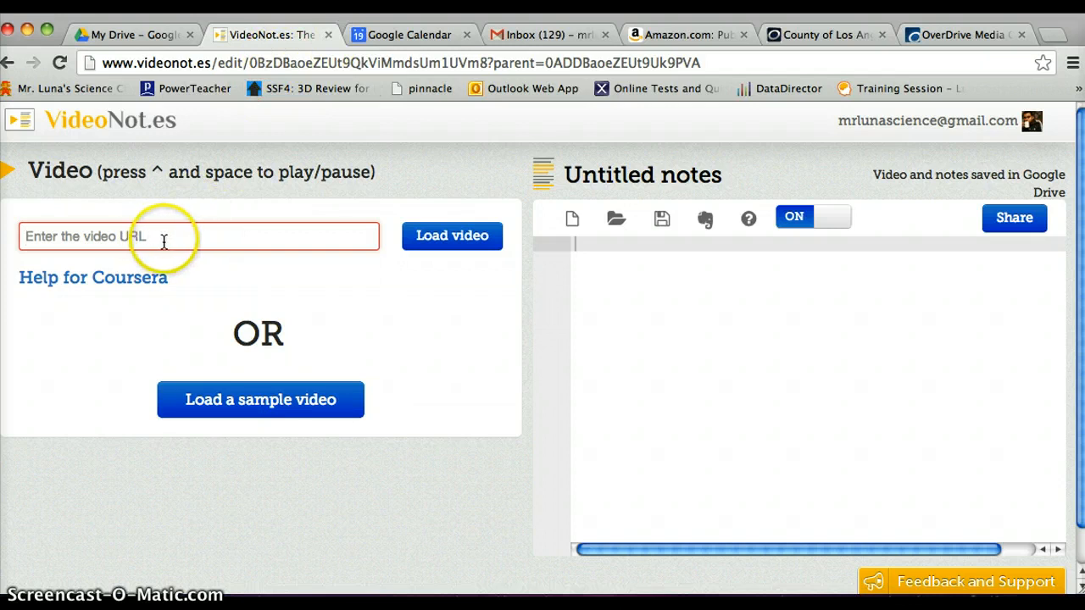
pyautogui.moveTo(669, 266)
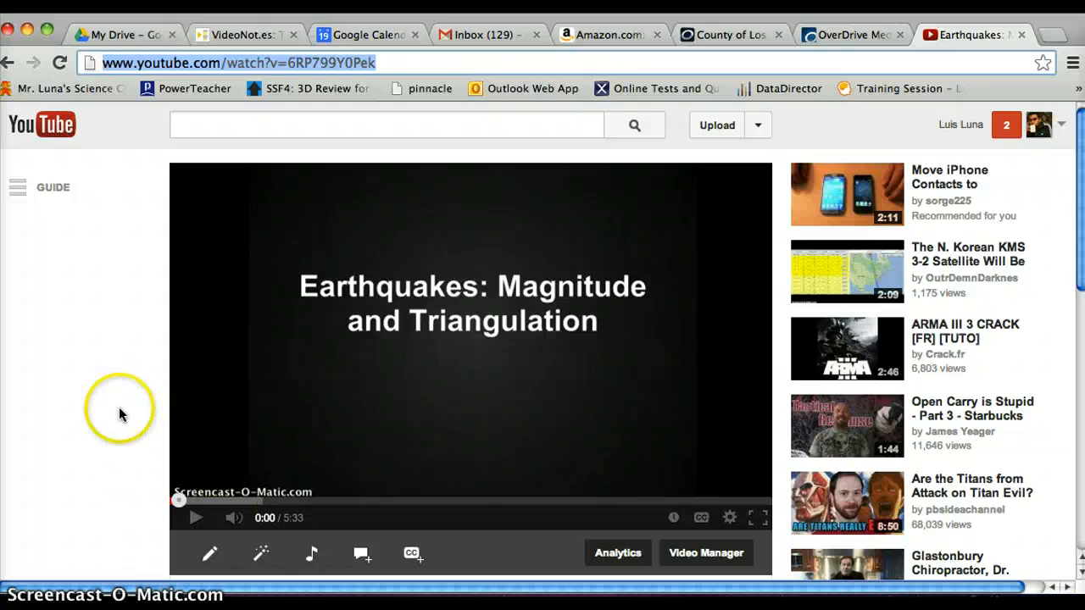
pyautogui.moveTo(96, 380)
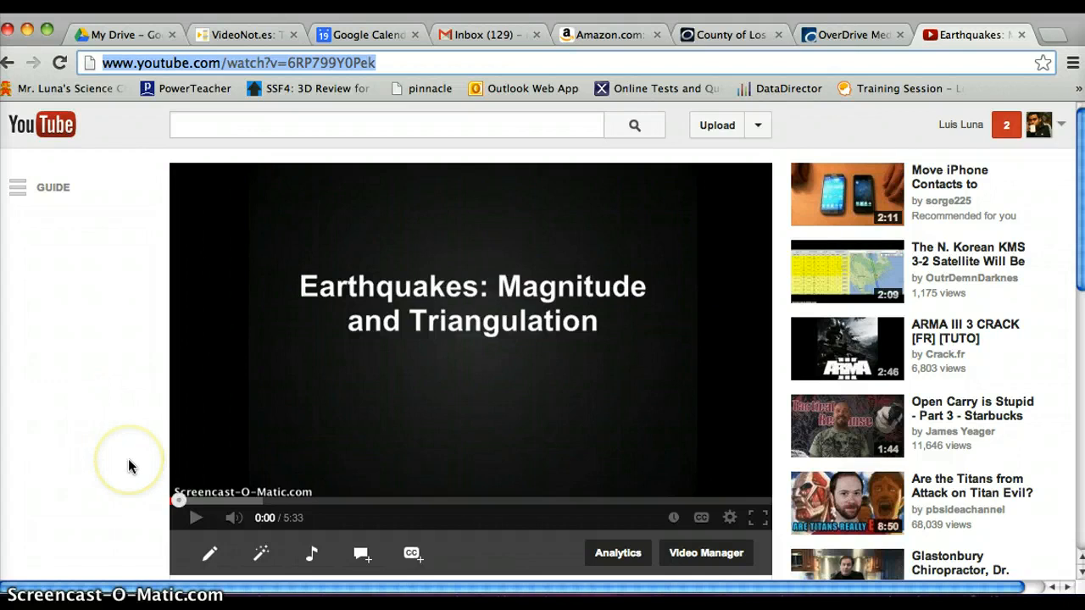
pyautogui.moveTo(167, 310)
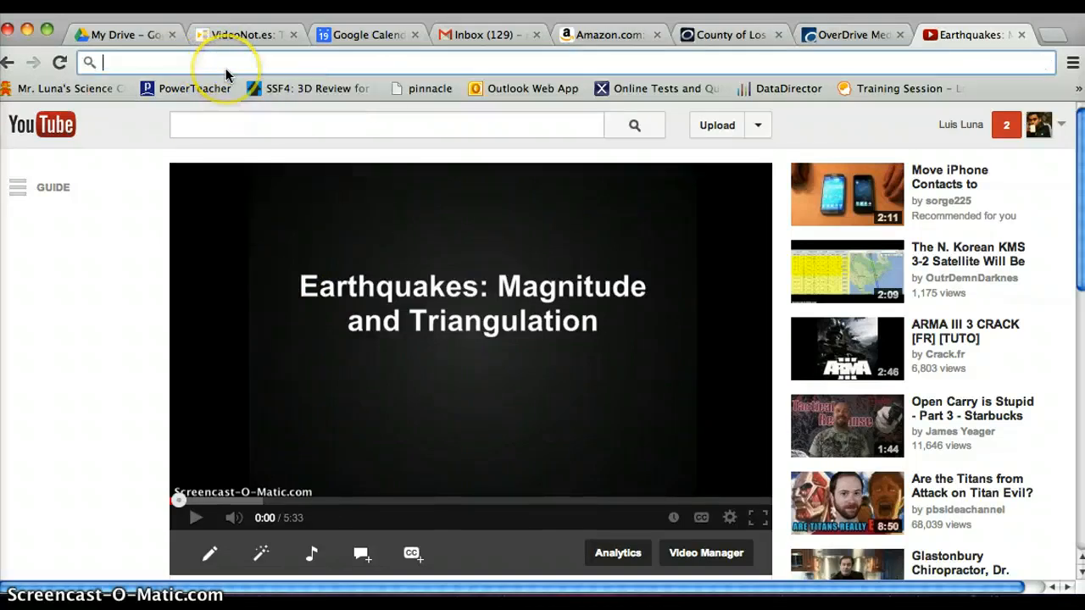
pyautogui.moveTo(196, 518)
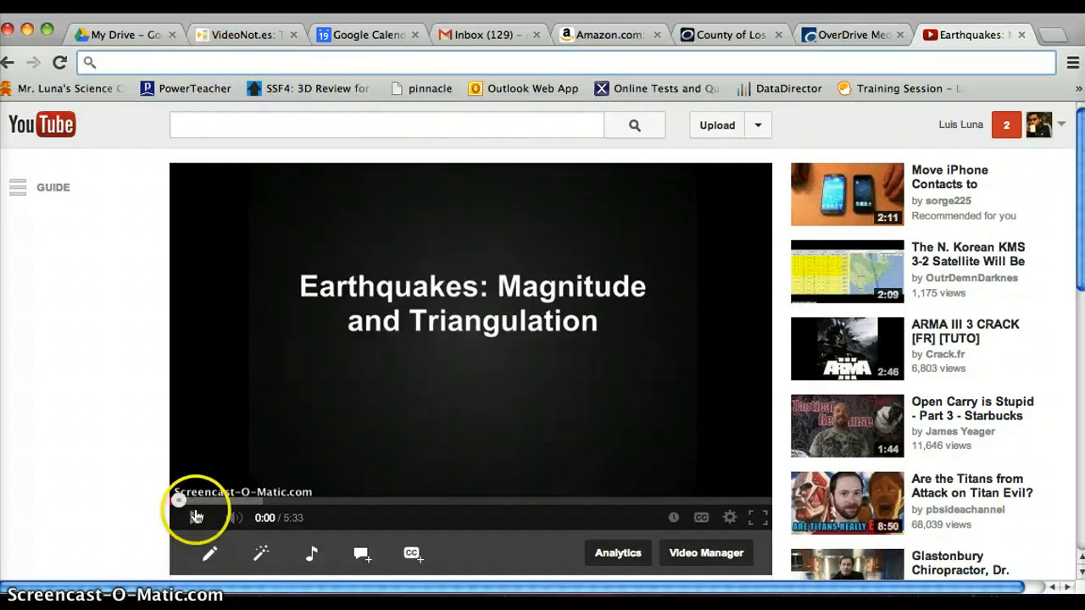
# Step: Play and pause the Earthquakes: Magnitude and Triangulation video on YouTube
pyautogui.click(196, 517)
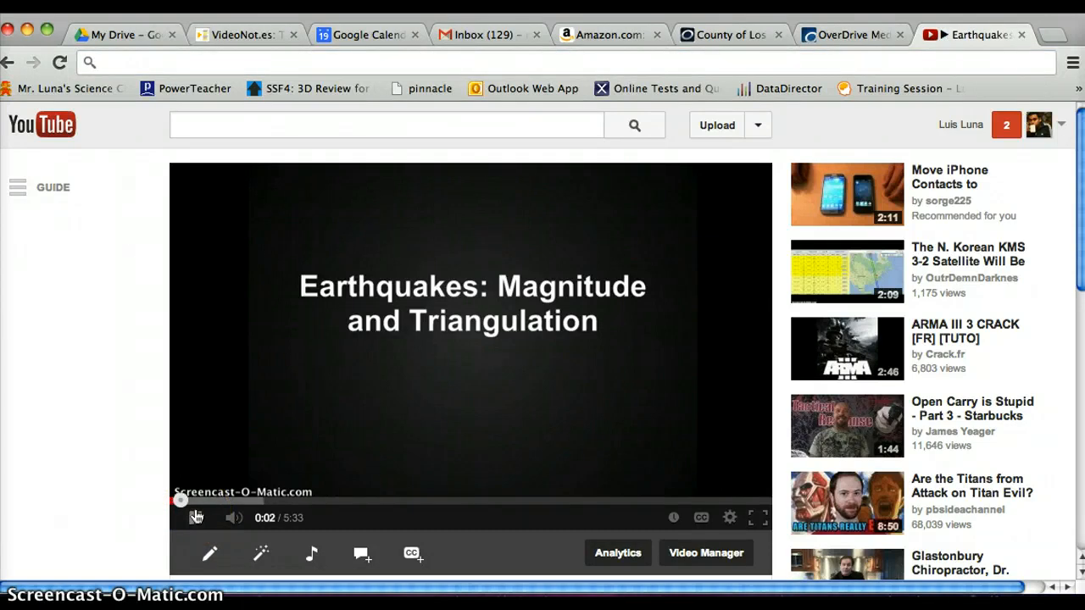
pyautogui.click(195, 518)
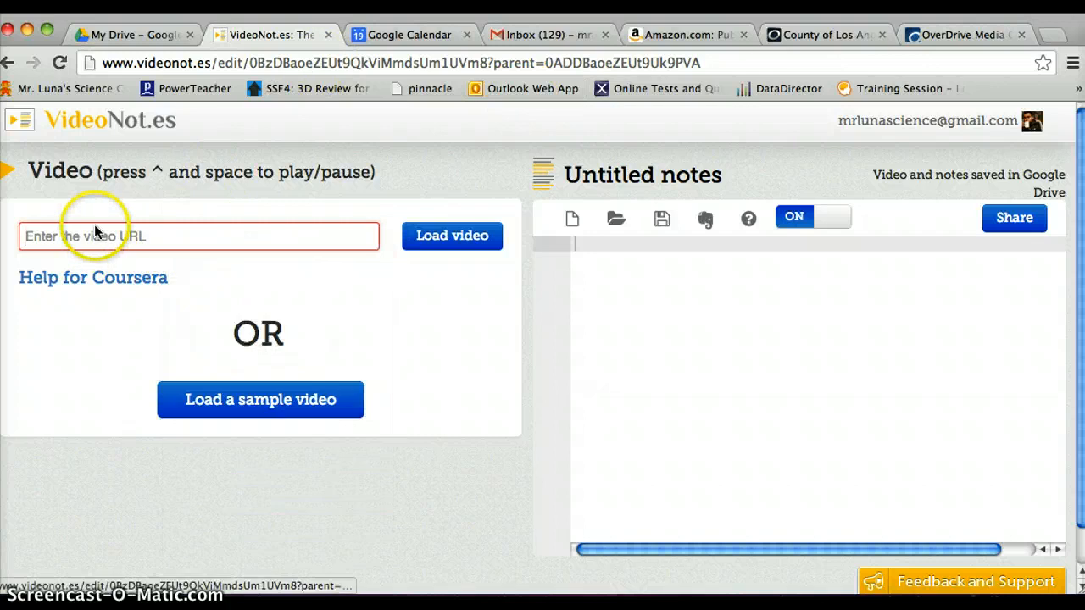
# Step: Paste the YouTube address into VideoNot.es, load the video, and play then pause it
pyautogui.rightClick(102, 235)
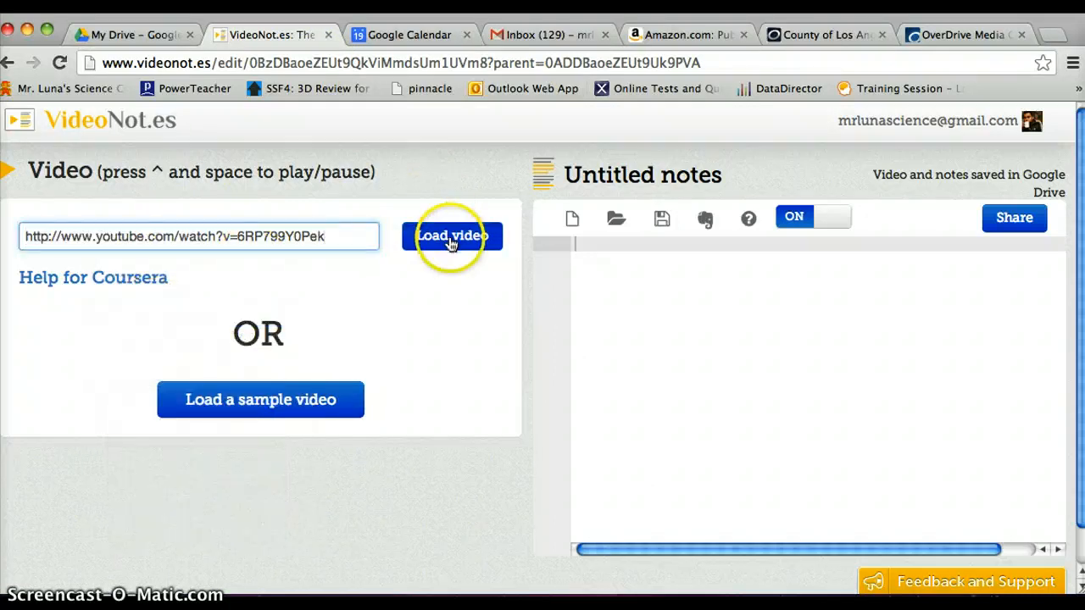
pyautogui.click(452, 236)
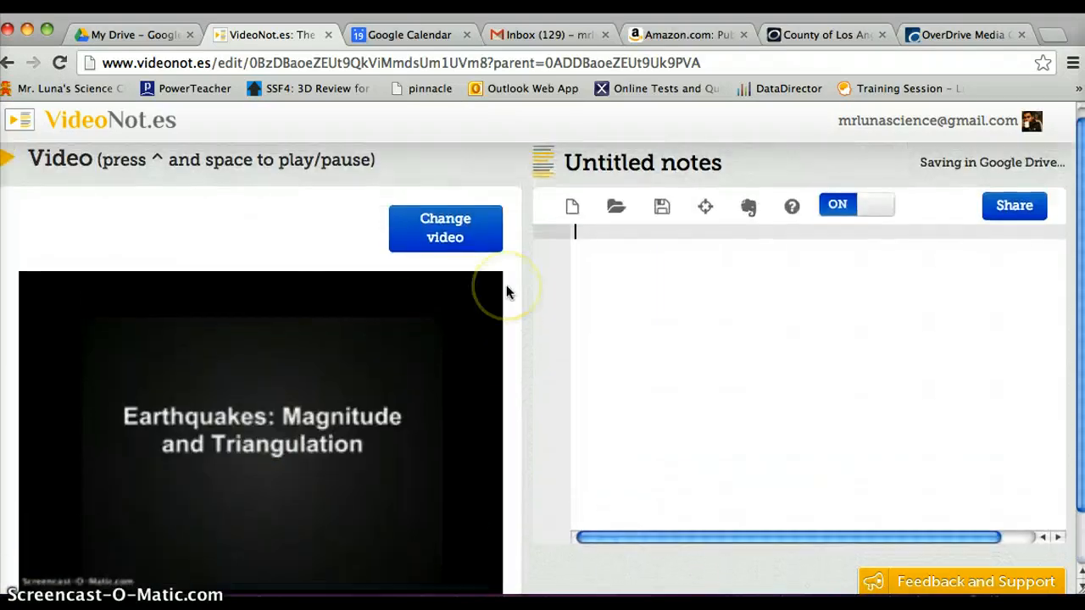
pyautogui.scroll(-3)
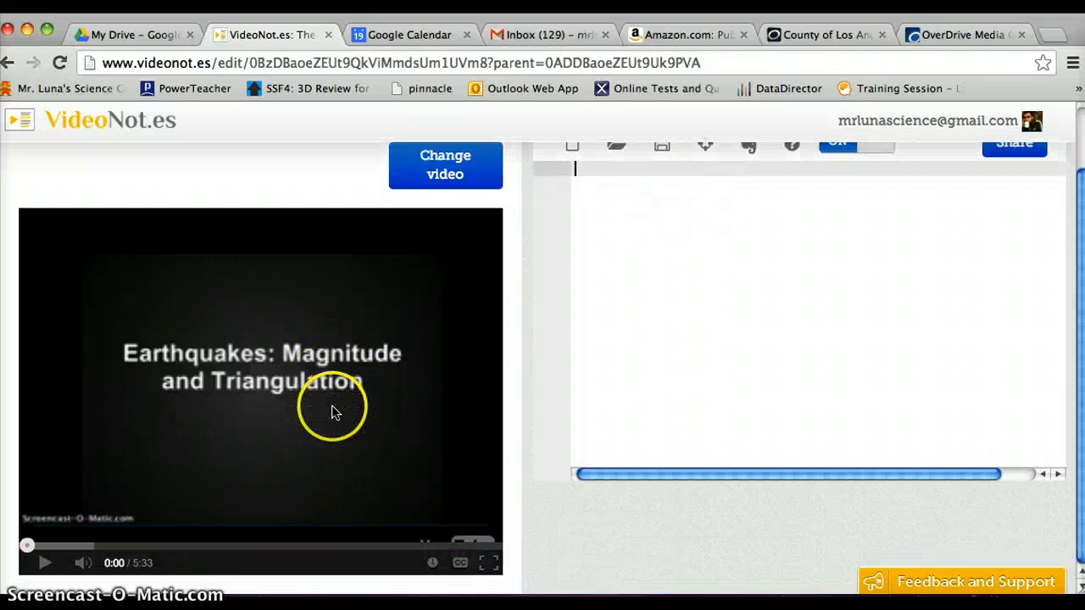
pyautogui.click(45, 562)
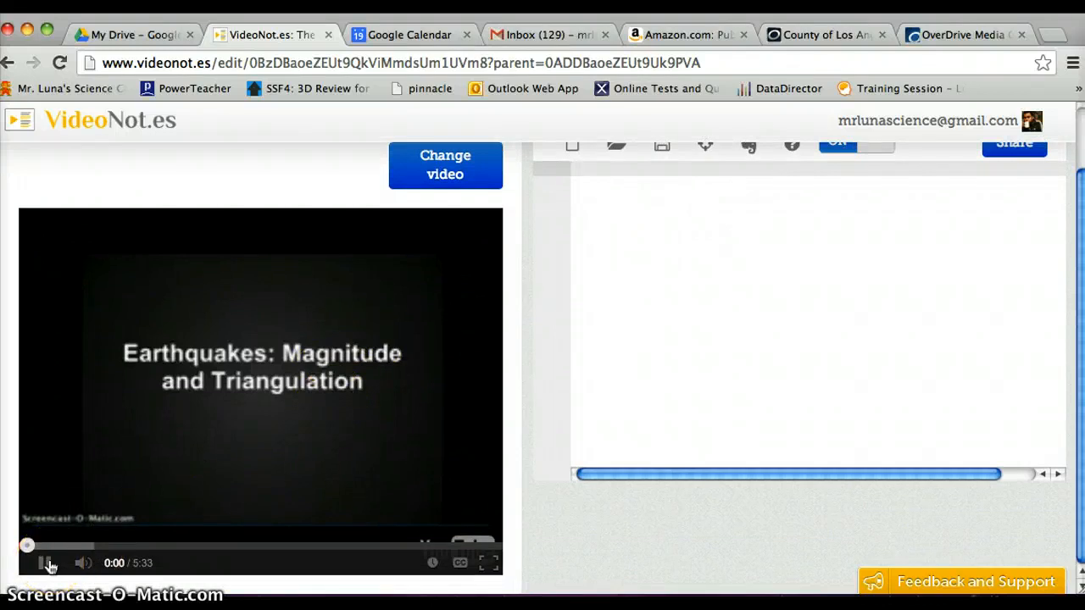
pyautogui.click(46, 563)
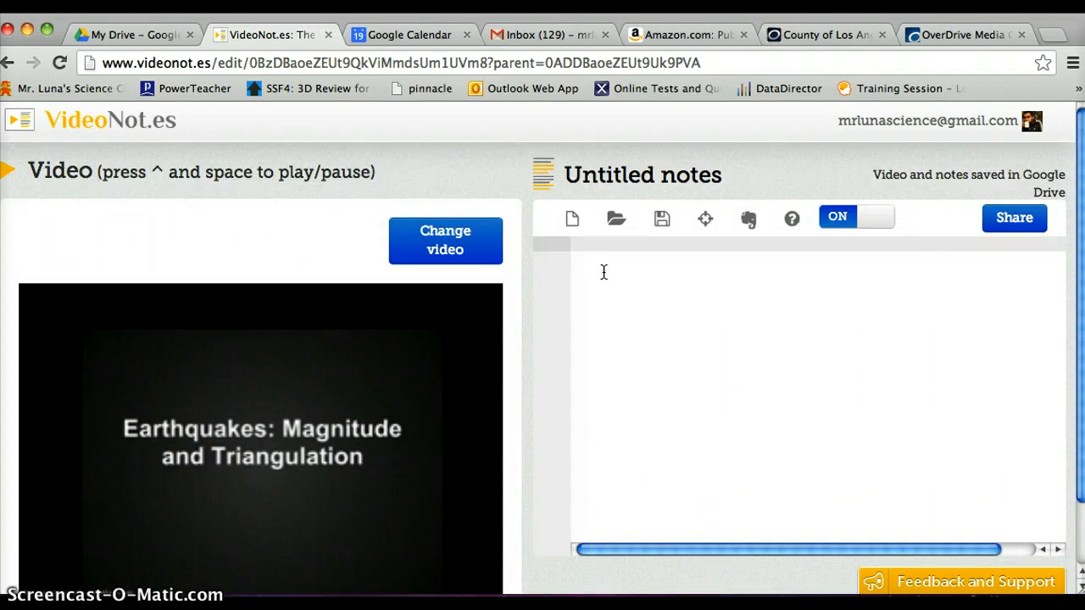
# Step: Write notes 'Mr. Luna started the video saying....' at 0:00 and 'Mr. Luna mentioned Magnitude' at 0:34
pyautogui.write('Mr.')
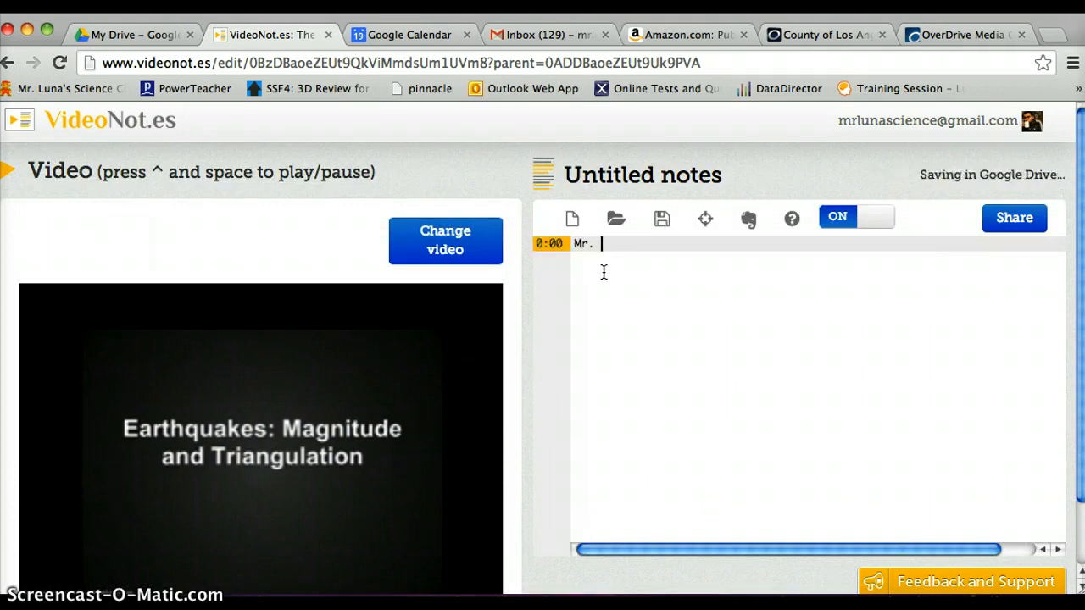
pyautogui.write('Luna started te')
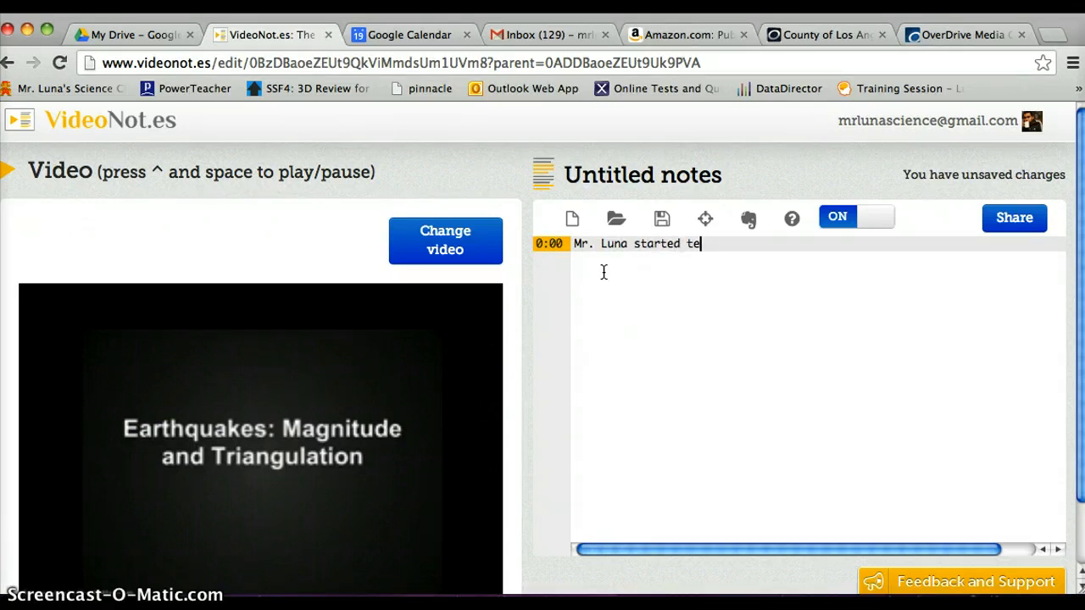
pyautogui.write('he video say')
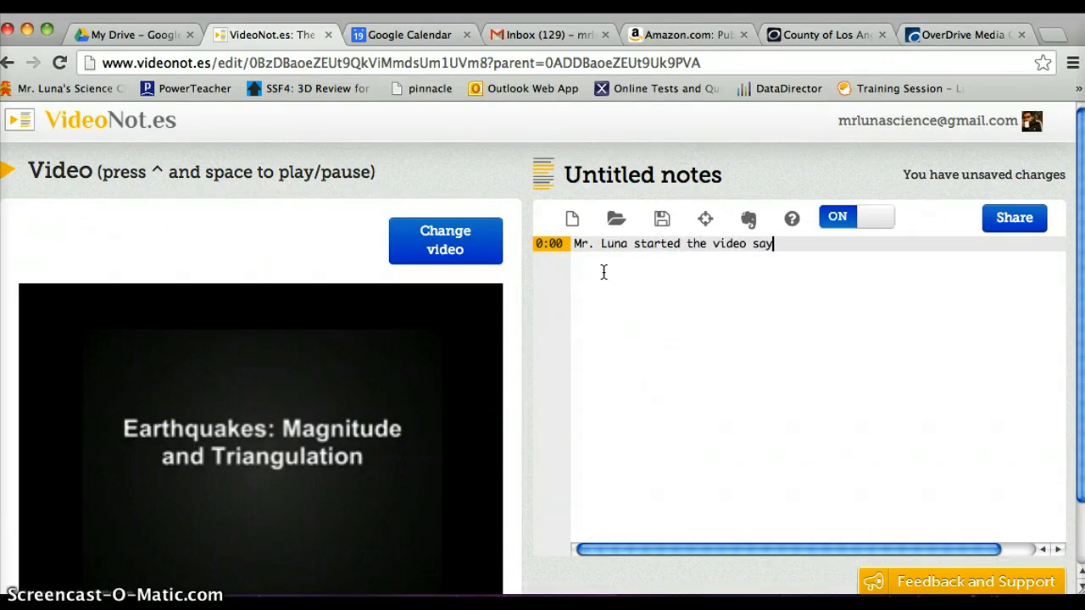
pyautogui.write('ing....')
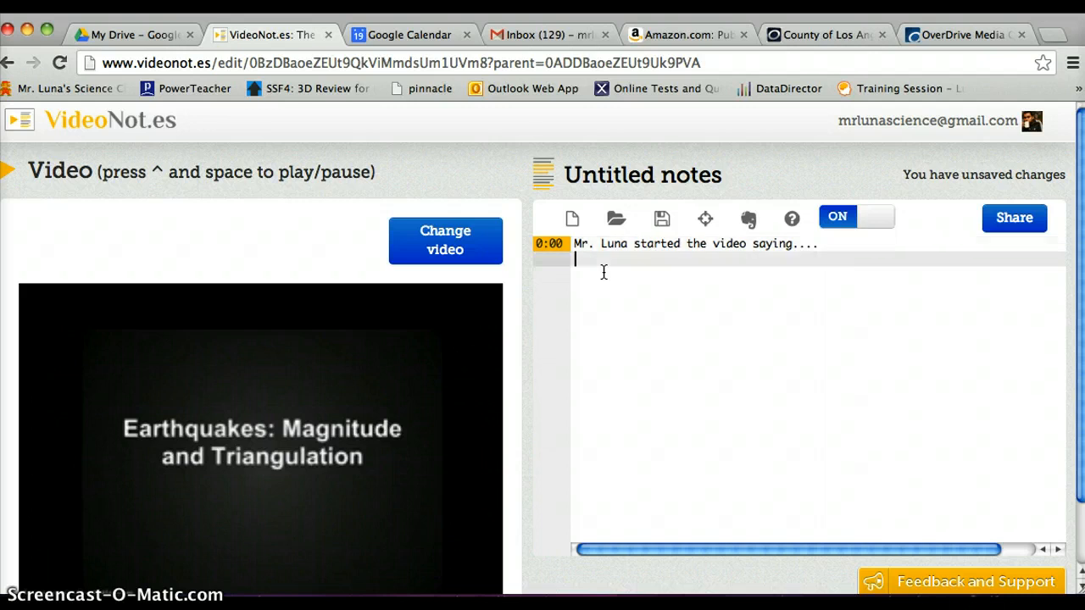
pyautogui.scroll(-3)
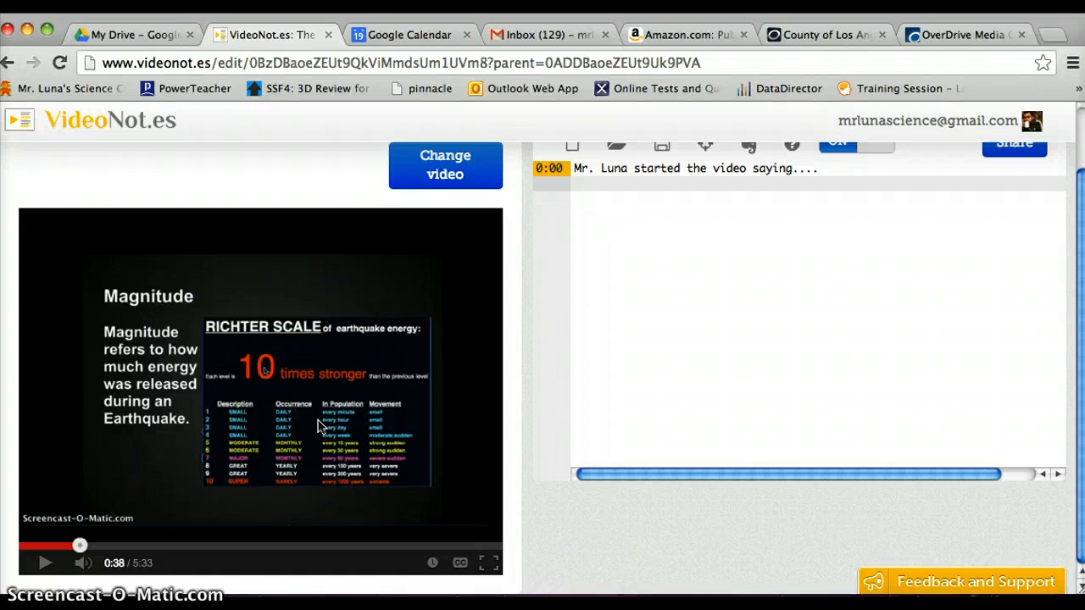
pyautogui.write('Mr. Luna')
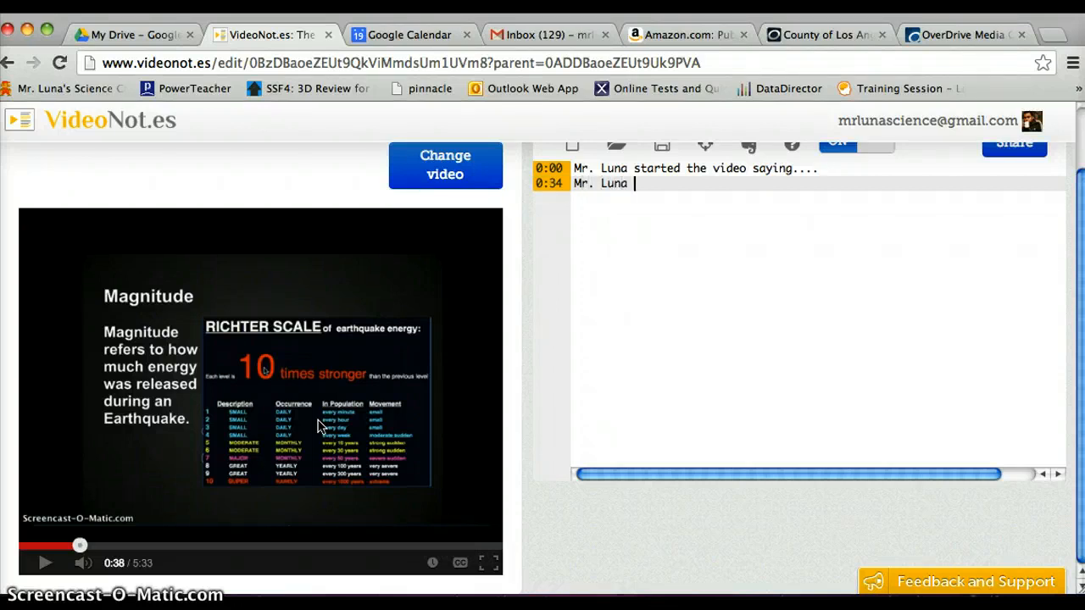
pyautogui.write('mentioned Ma')
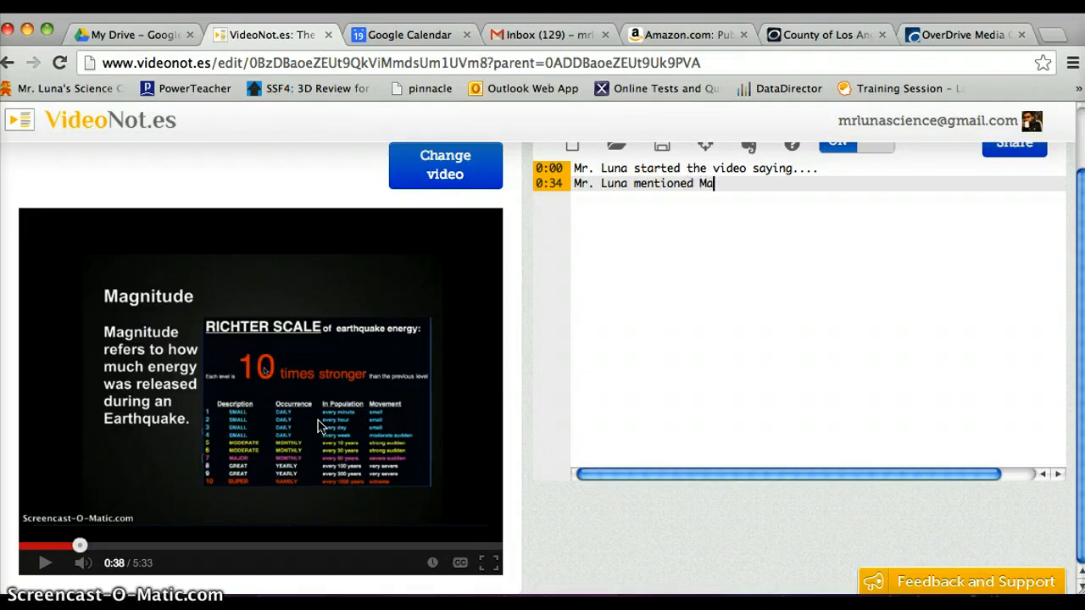
pyautogui.write('gnitude')
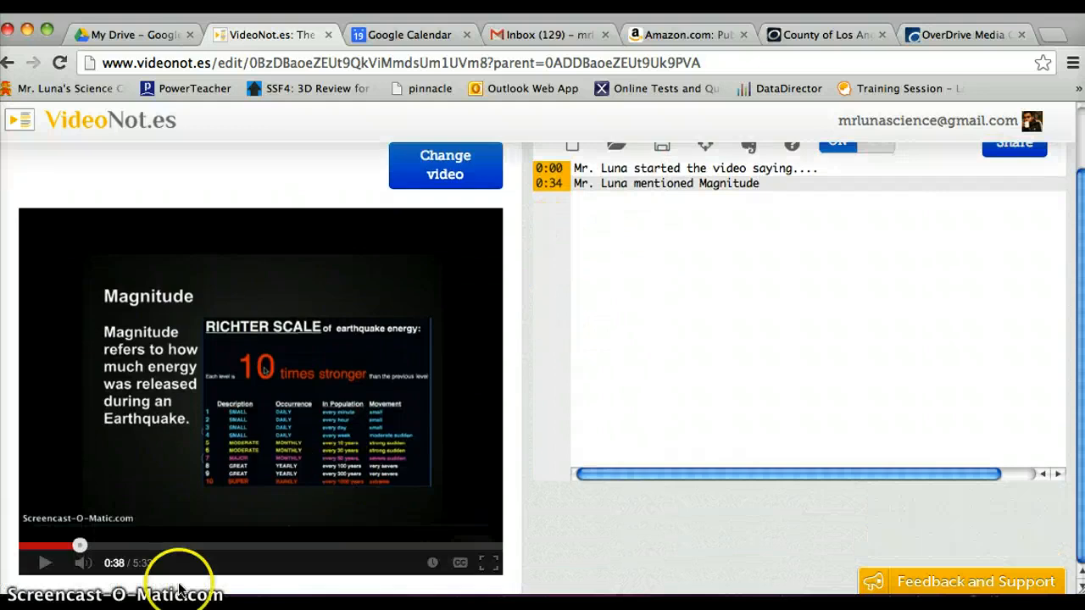
# Step: Rename the 'Untitled notes' file to 'Notes on Magnitude'
pyautogui.click(133, 35)
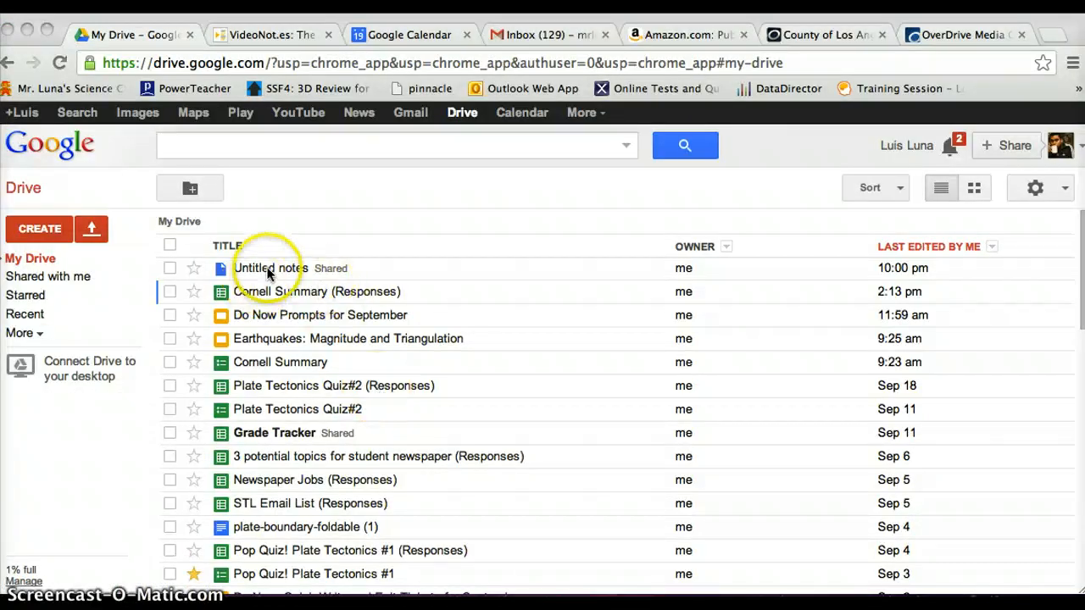
pyautogui.click(269, 35)
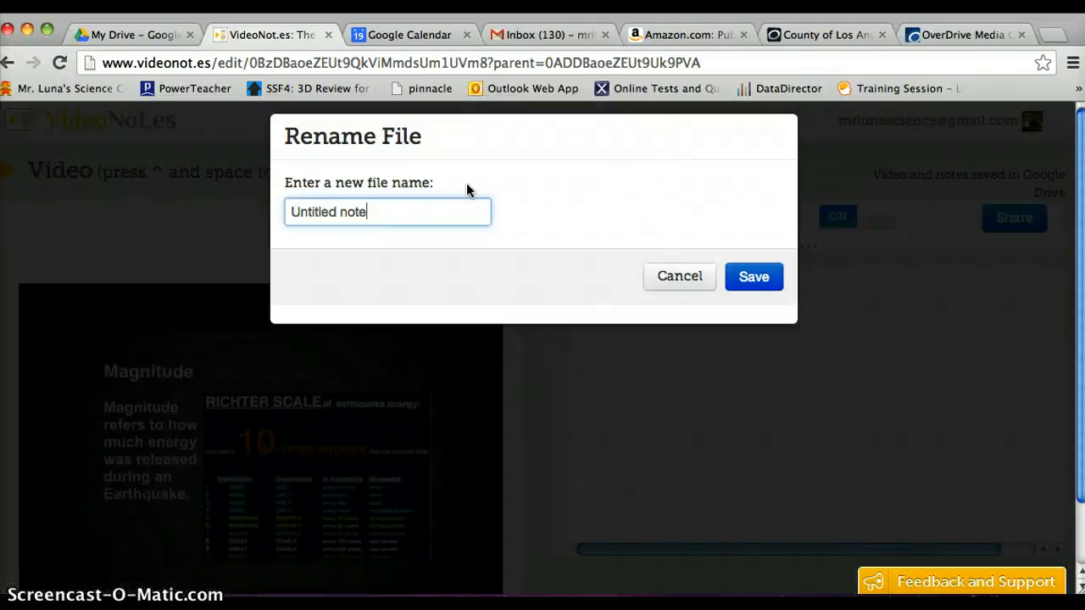
pyautogui.write('Notes on Magnitude')
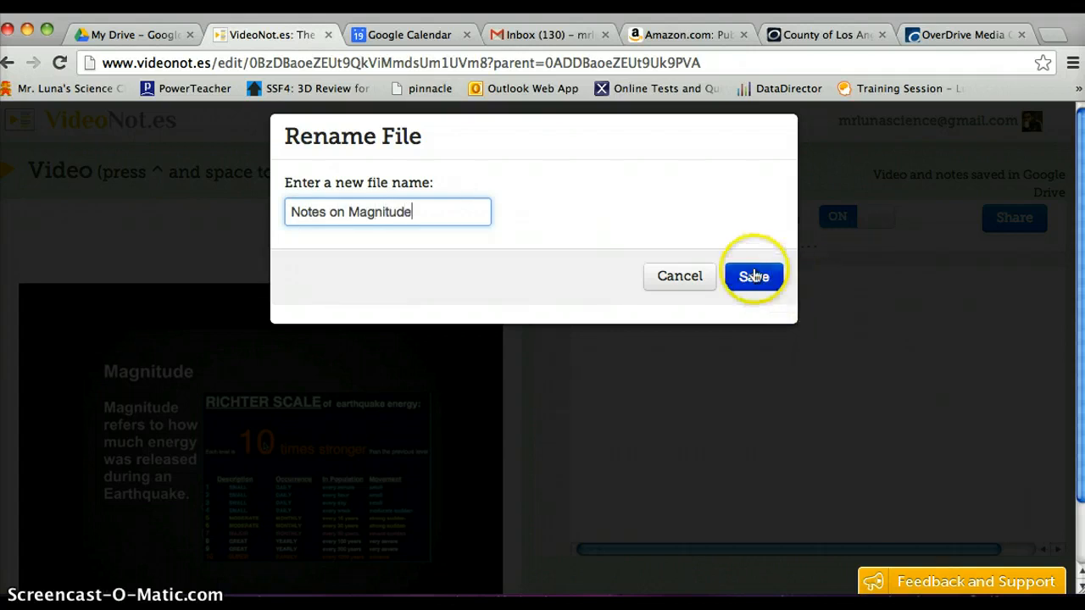
pyautogui.click(754, 275)
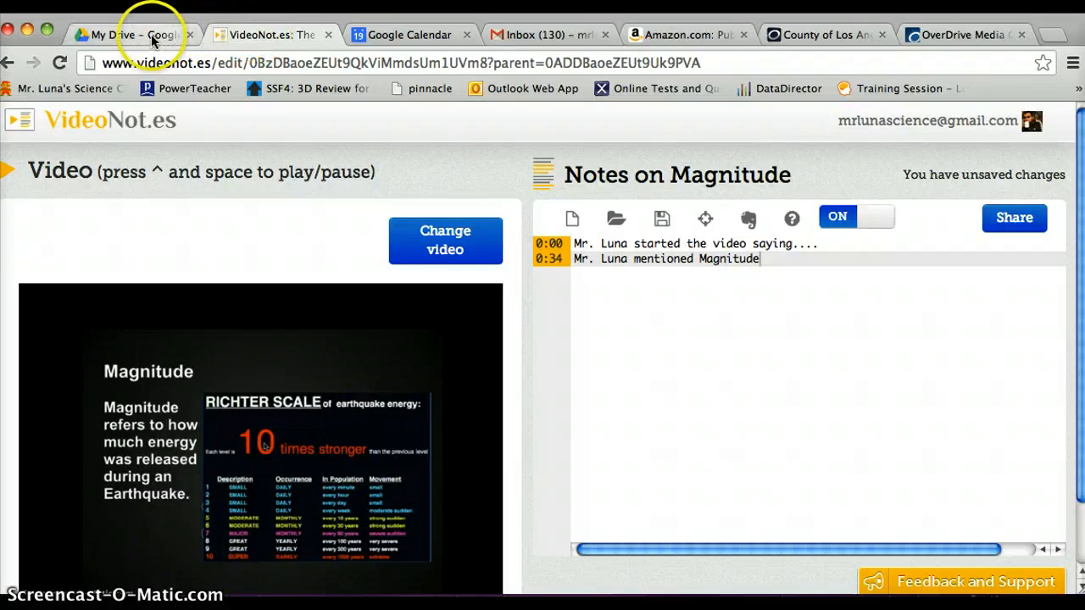
# Step: Reopen Notes on Magnitude from its Google Drive preview with VideoNotes
pyautogui.click(127, 35)
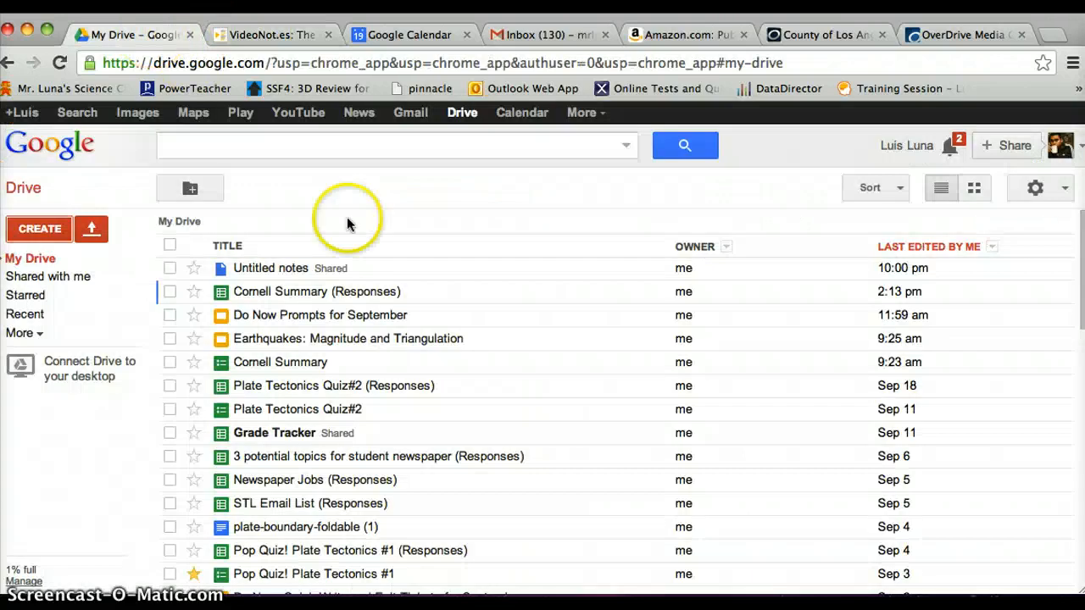
pyautogui.moveTo(270, 268)
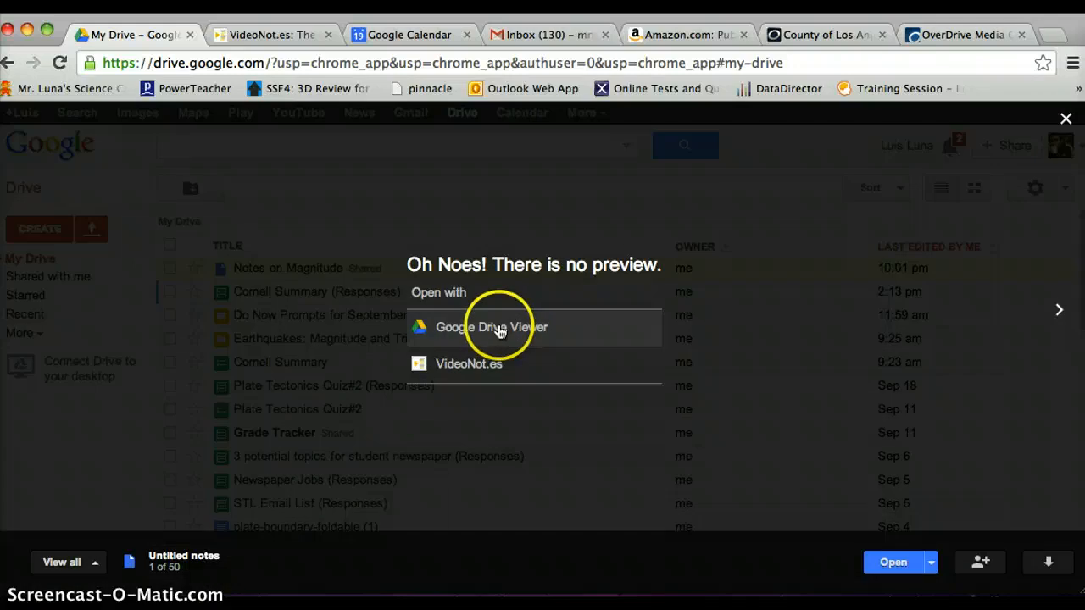
pyautogui.click(491, 327)
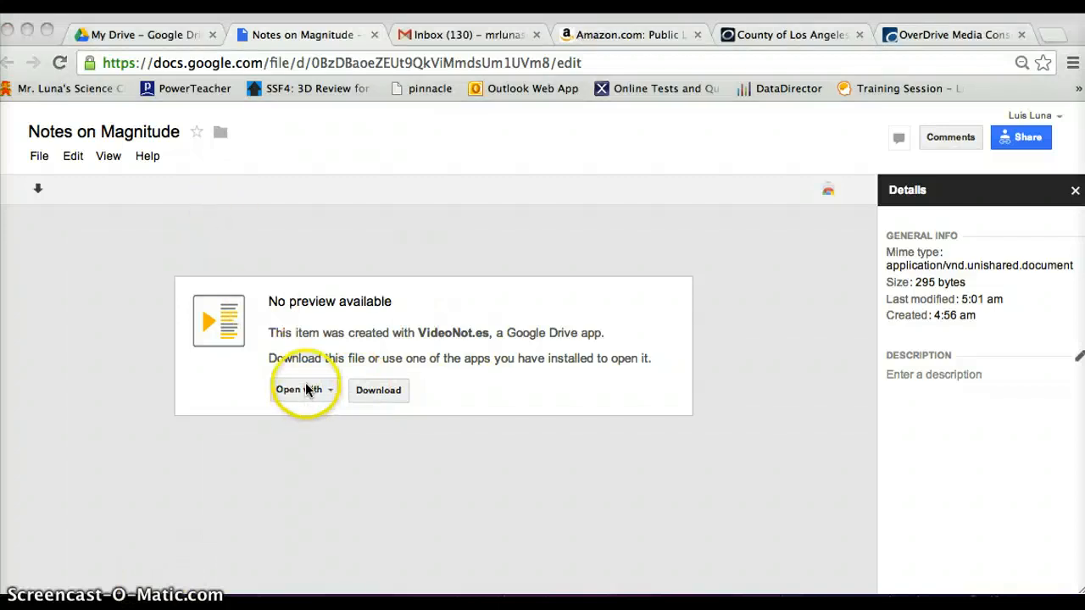
pyautogui.click(304, 390)
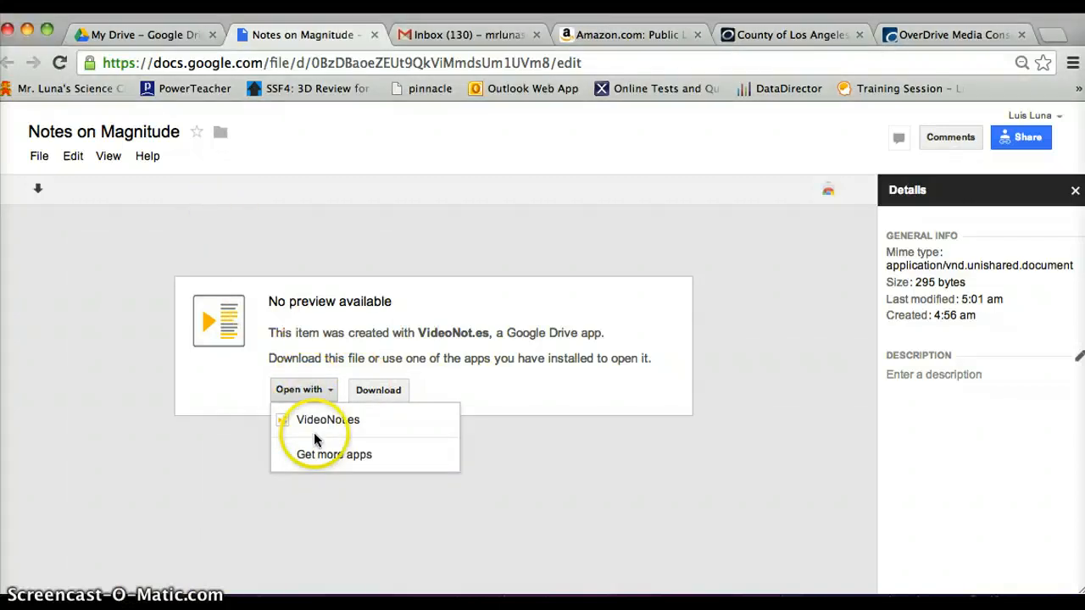
pyautogui.click(328, 420)
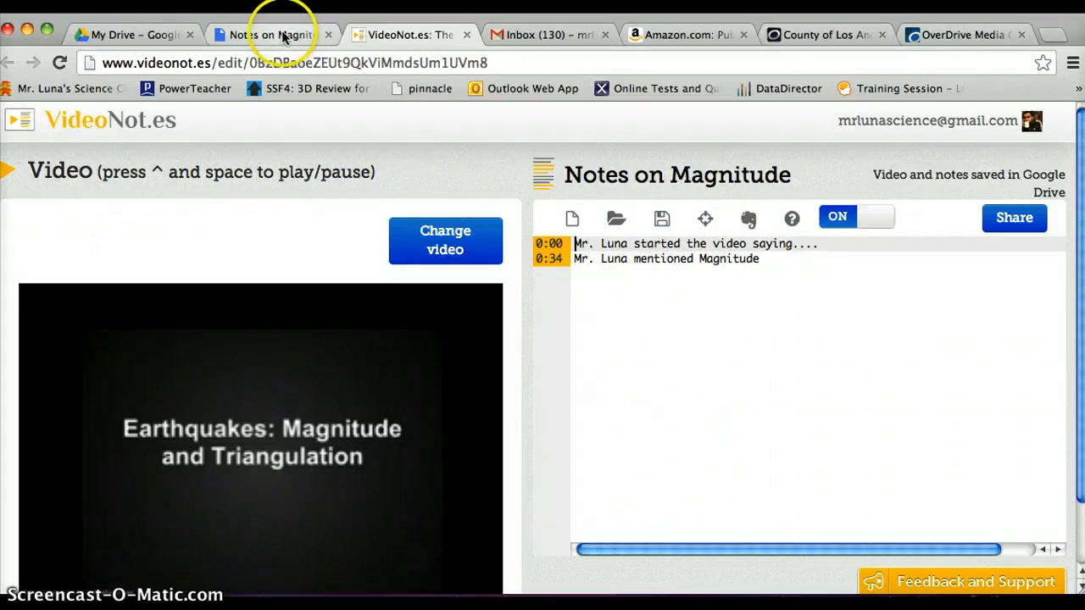
# Step: Return to My Drive and close the VideoNot.es editor
pyautogui.click(127, 34)
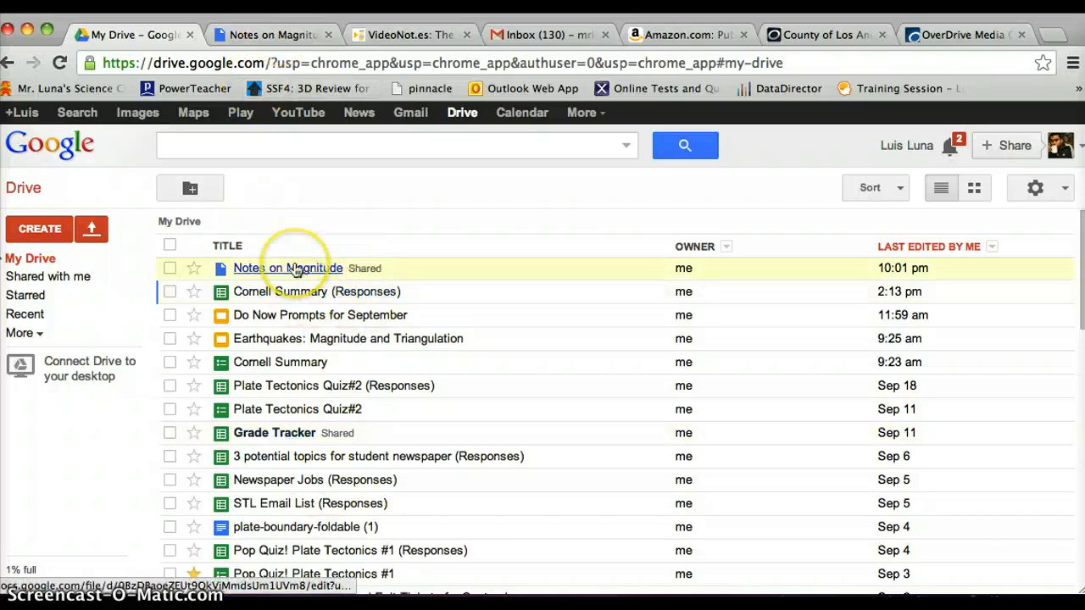
pyautogui.moveTo(287, 267)
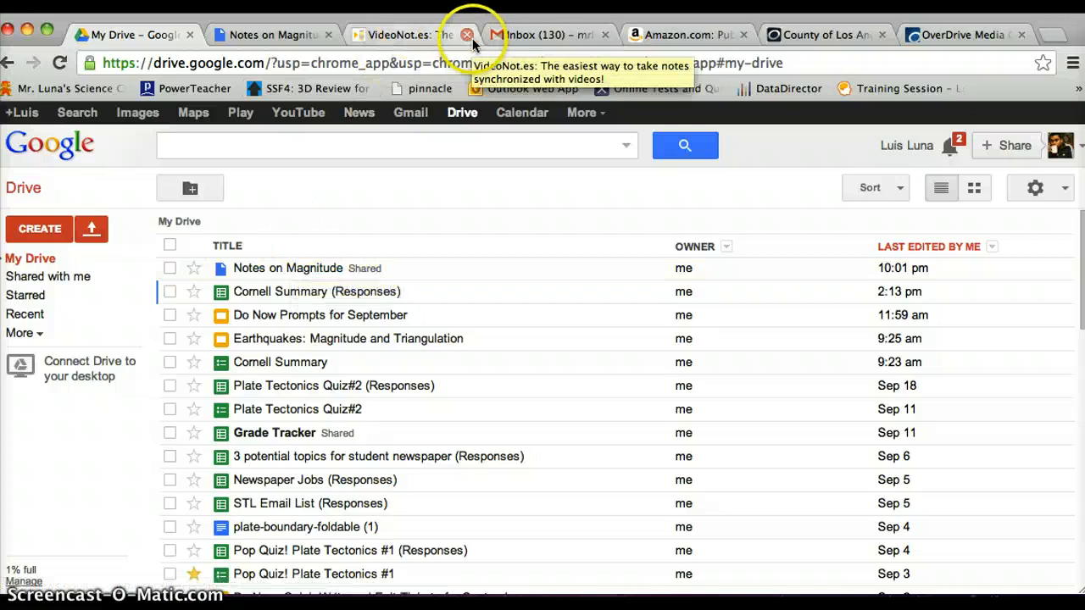
pyautogui.click(467, 35)
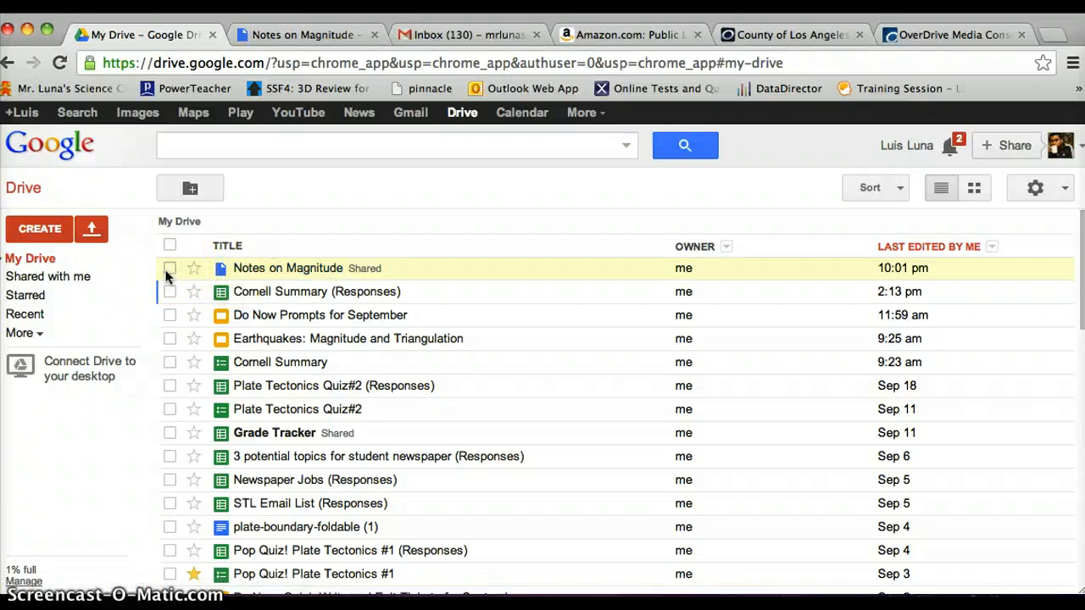
pyautogui.moveTo(288, 267)
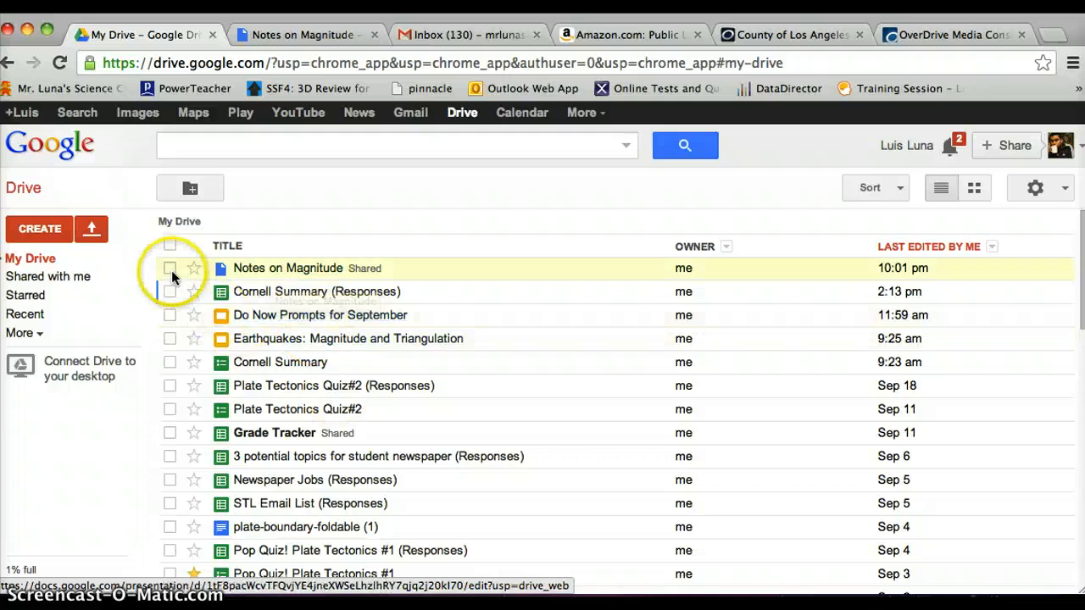
pyautogui.click(169, 268)
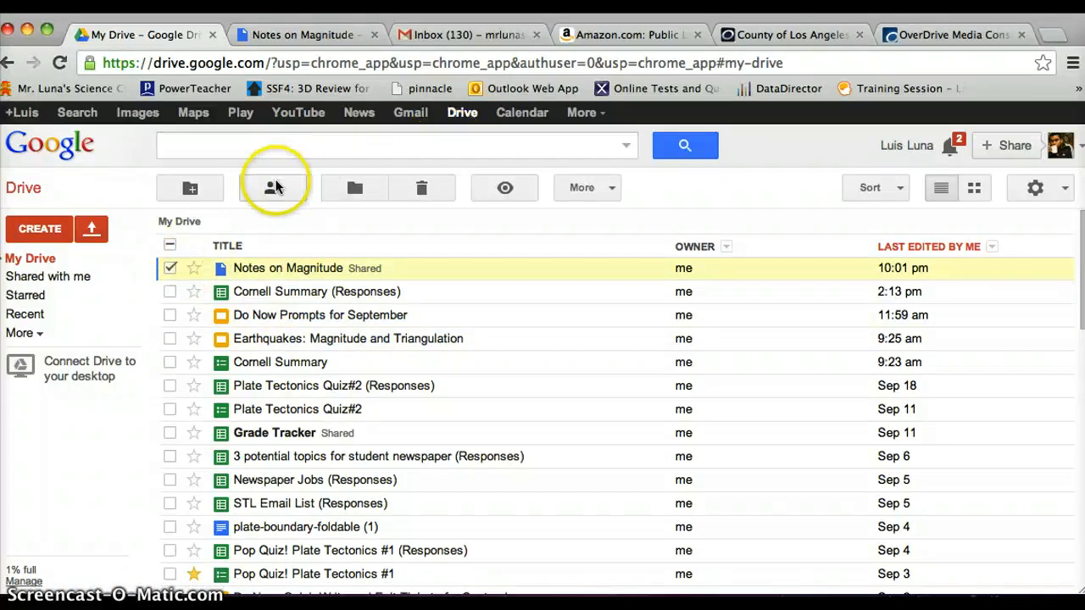
pyautogui.click(274, 188)
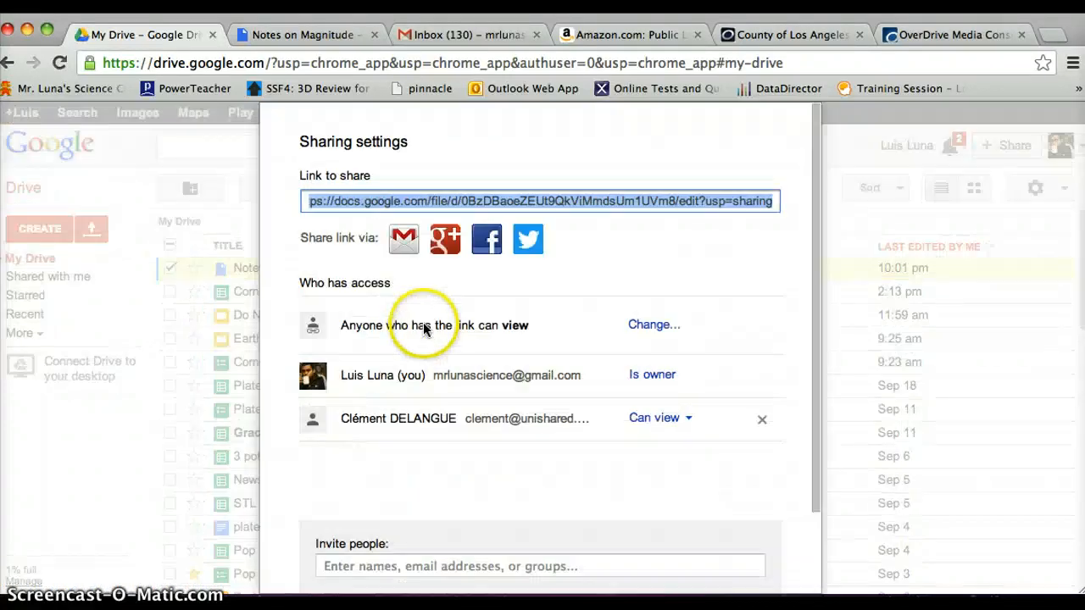
pyautogui.moveTo(478, 396)
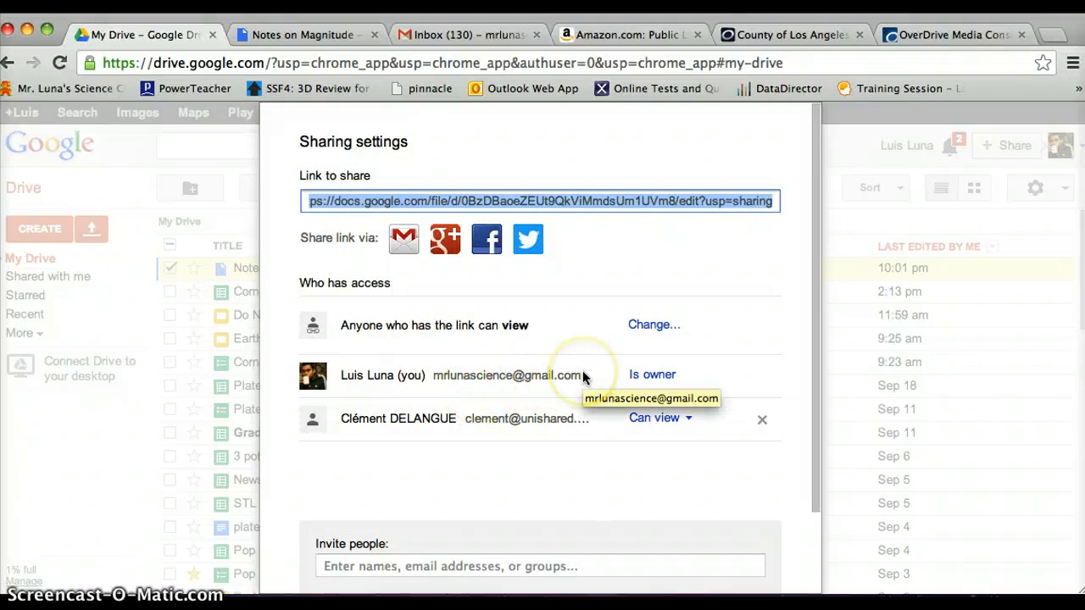
pyautogui.moveTo(343, 559)
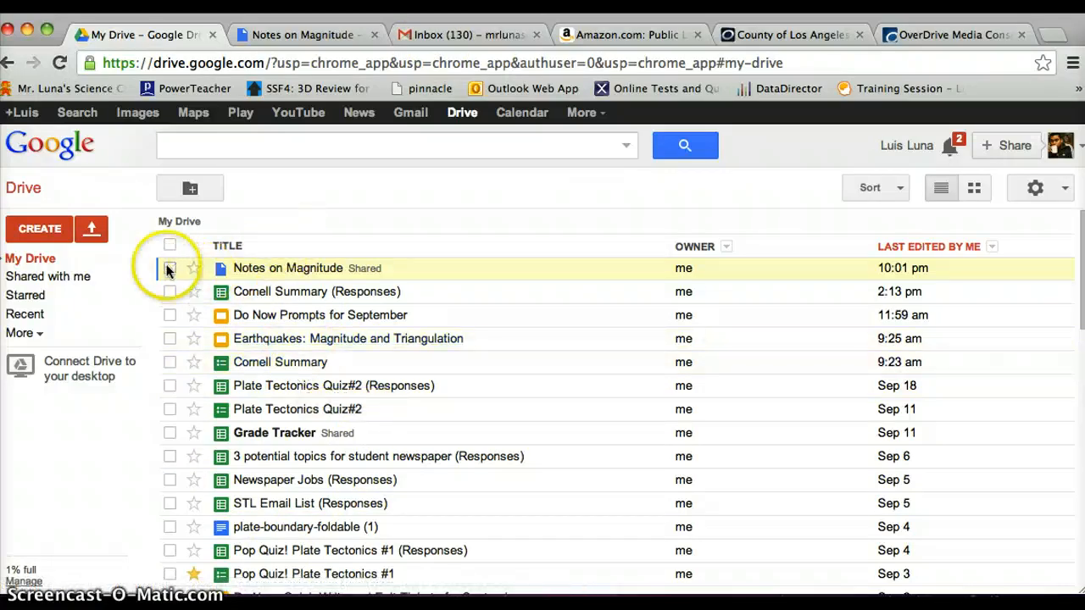
pyautogui.moveTo(382, 291)
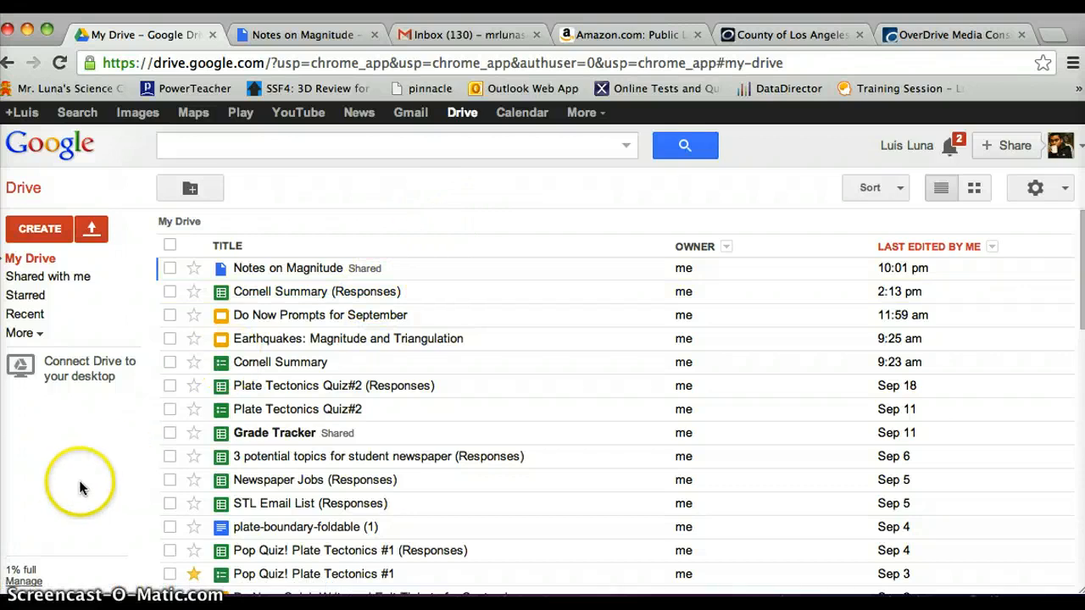
pyautogui.moveTo(60, 581)
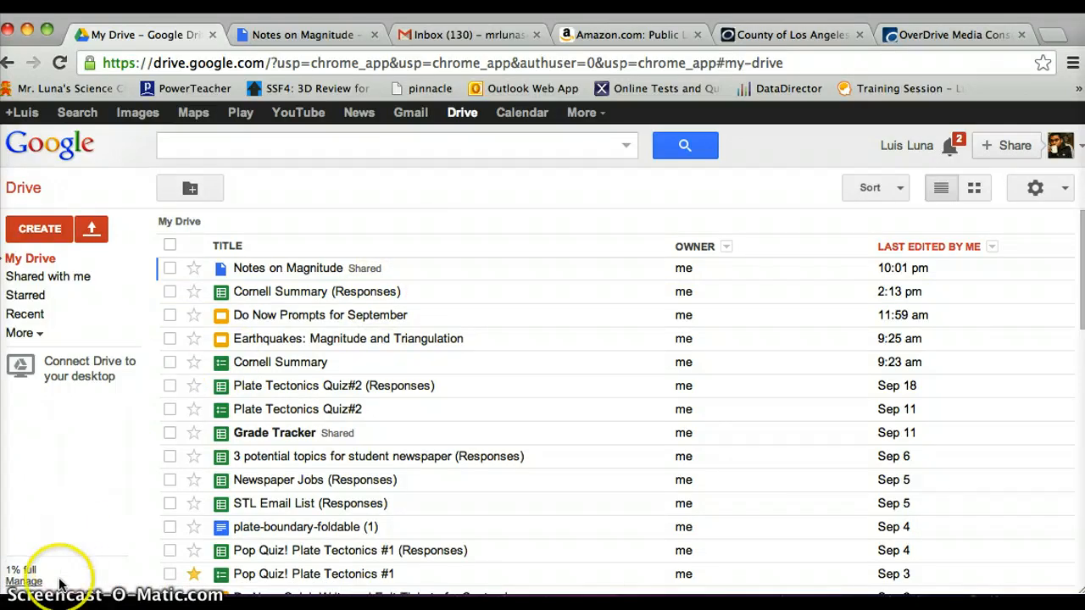
pyautogui.moveTo(613, 315)
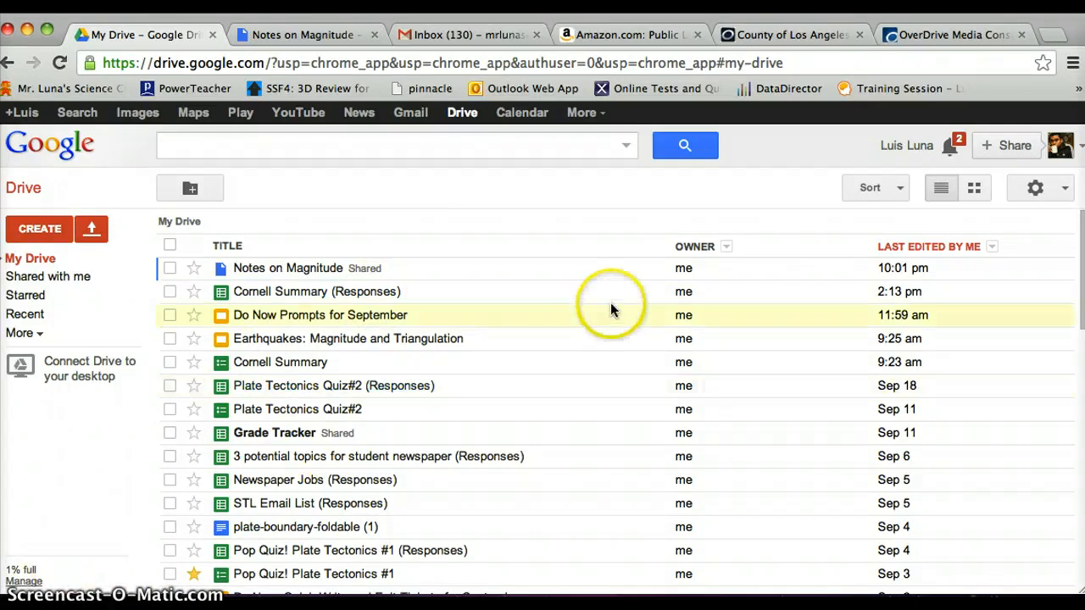
pyautogui.moveTo(914, 47)
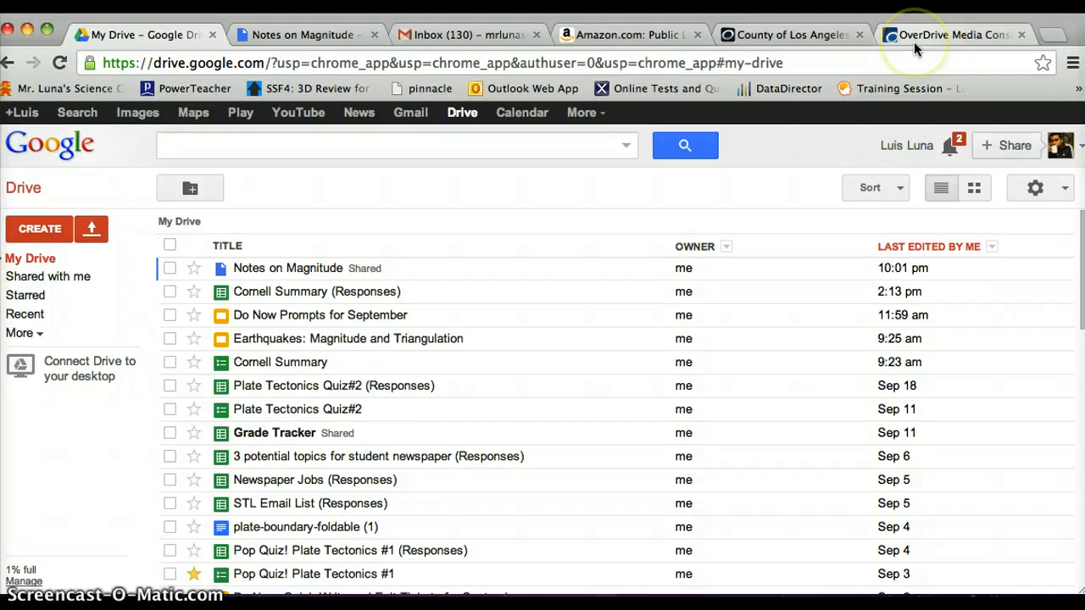
pyautogui.moveTo(878, 106)
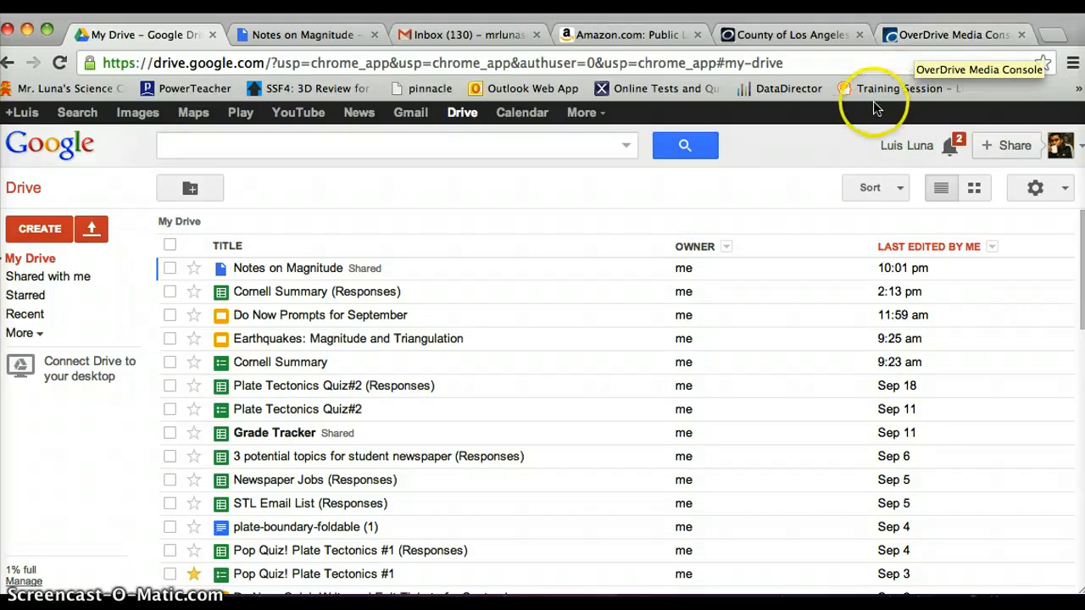
# Step: Switch to the OverDrive Media Console site and browse its iPhone, Android, Kindle, Mac and Windows install options
pyautogui.click(951, 35)
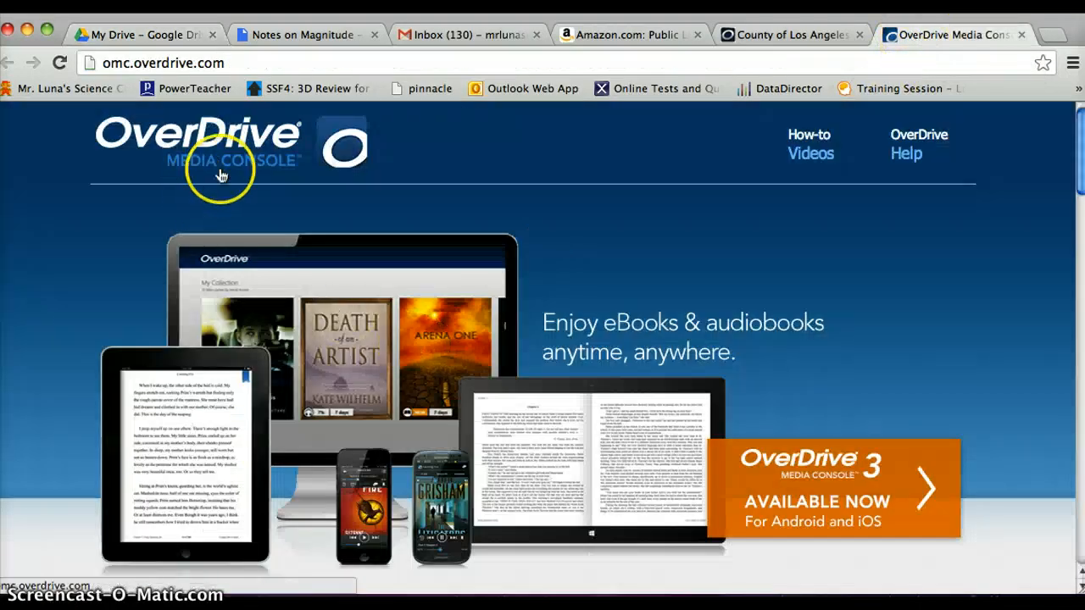
pyautogui.moveTo(593, 333)
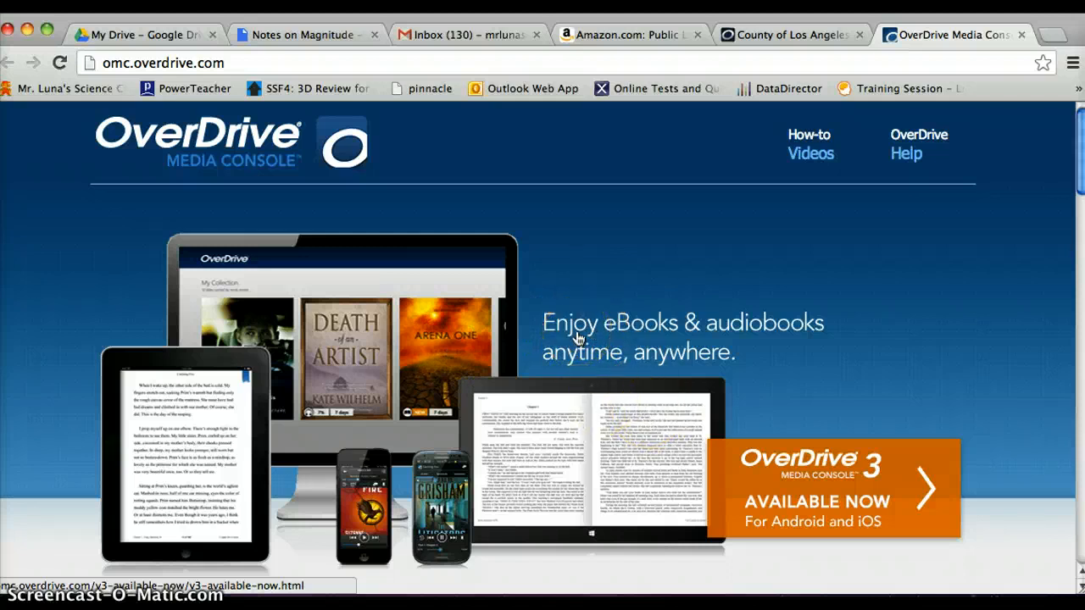
pyautogui.moveTo(741, 233)
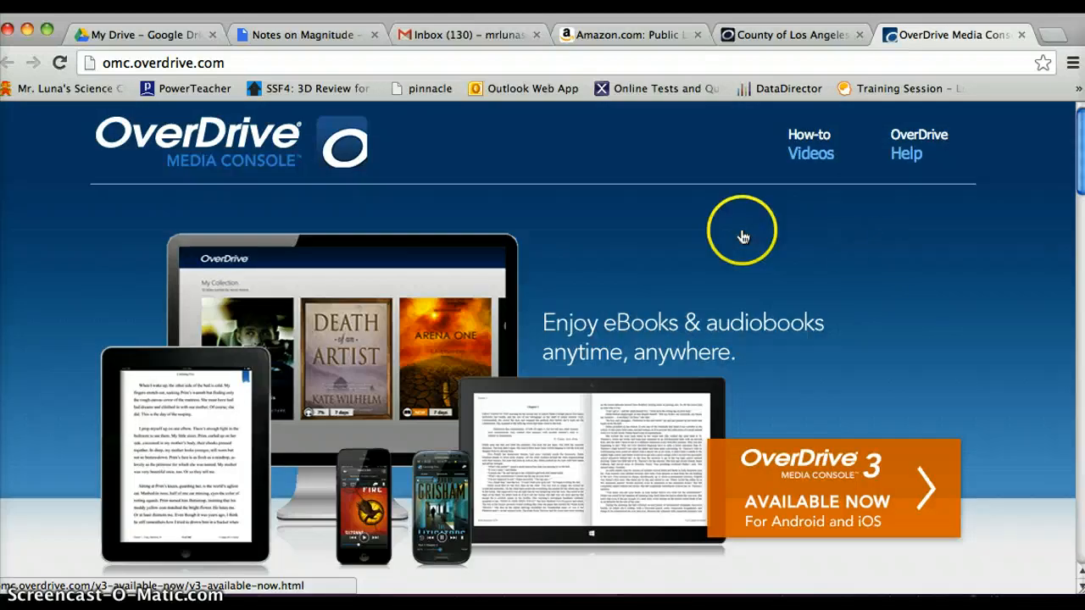
pyautogui.moveTo(874, 266)
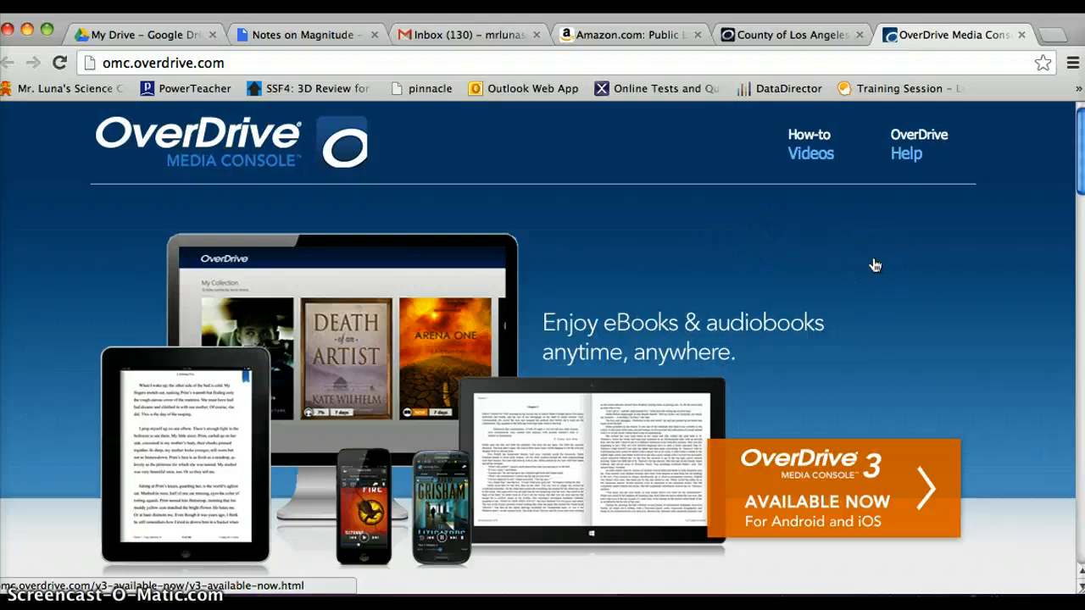
pyautogui.scroll(-3)
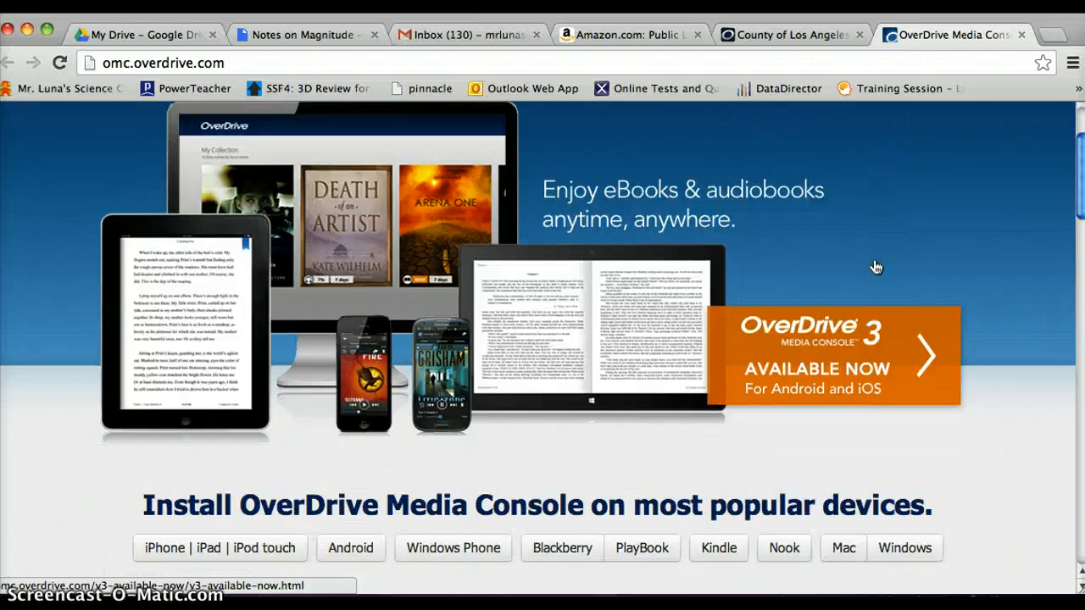
pyautogui.scroll(-3)
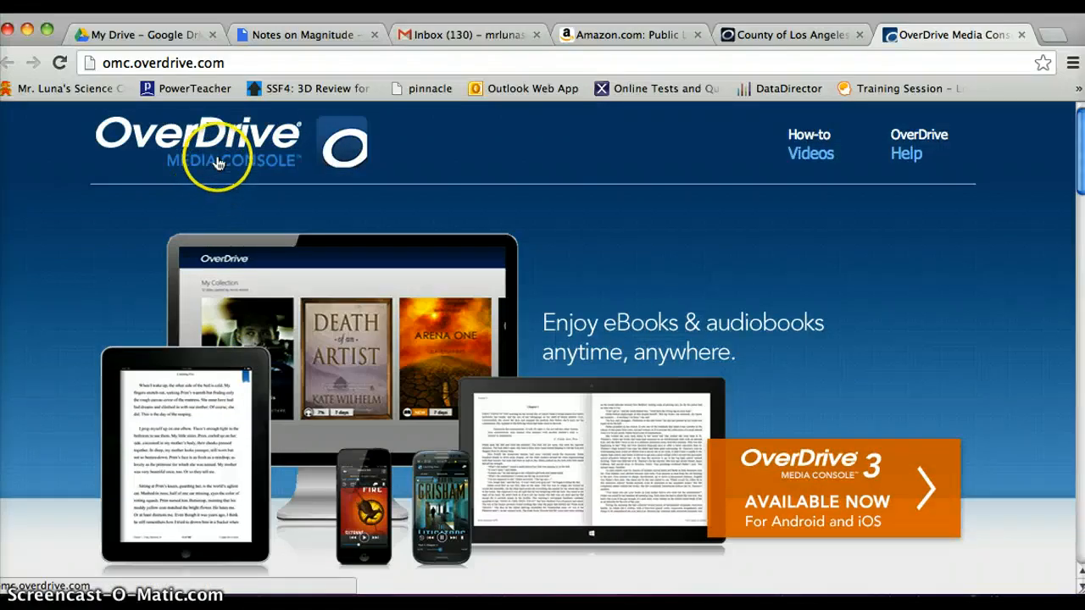
pyautogui.moveTo(343, 348)
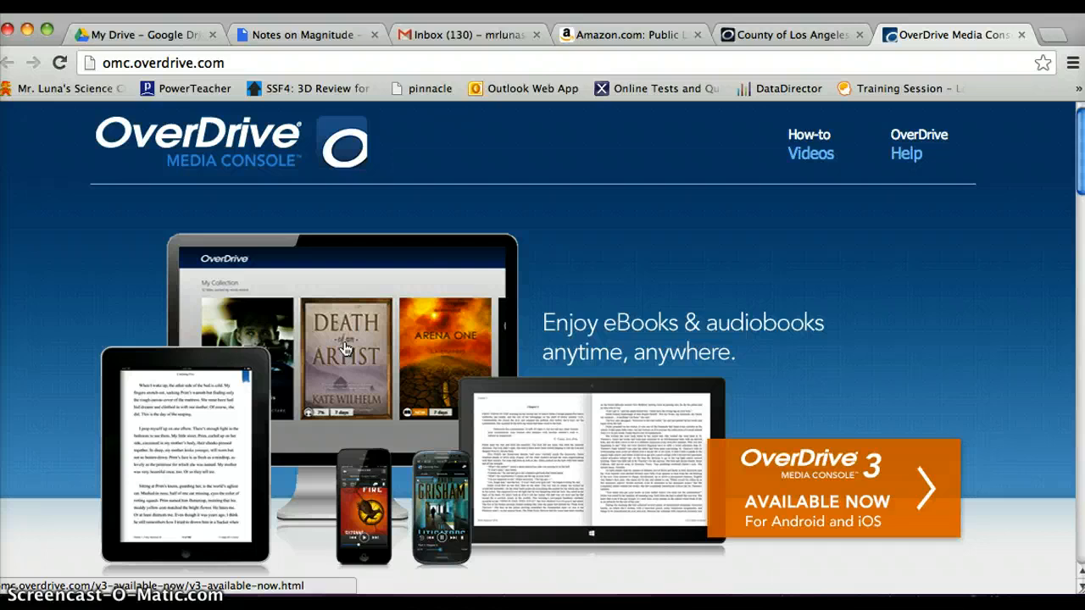
pyautogui.moveTo(398, 355)
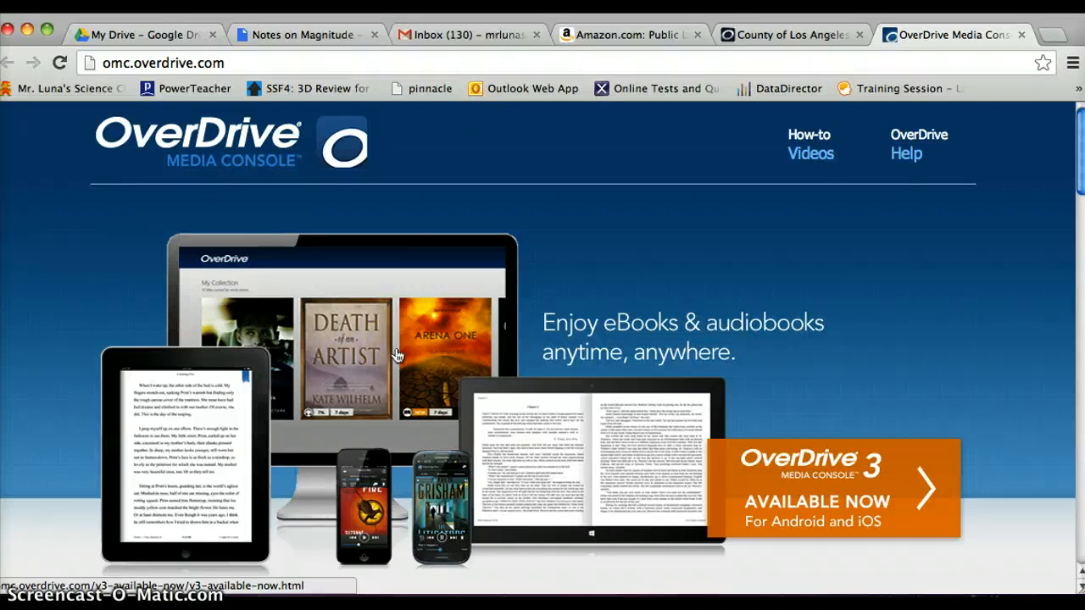
pyautogui.moveTo(403, 438)
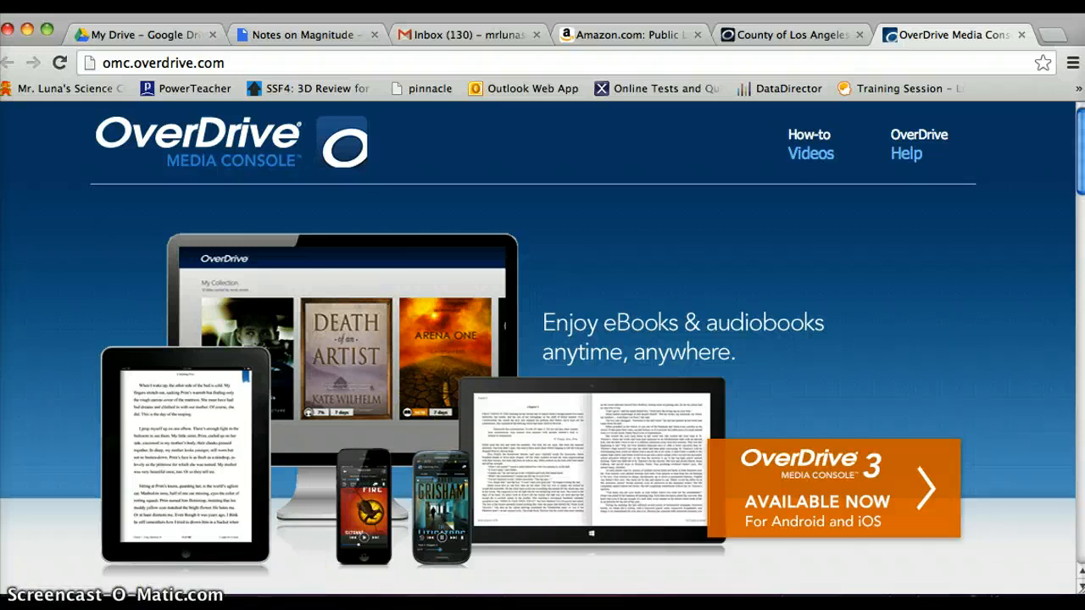
pyautogui.moveTo(226, 387)
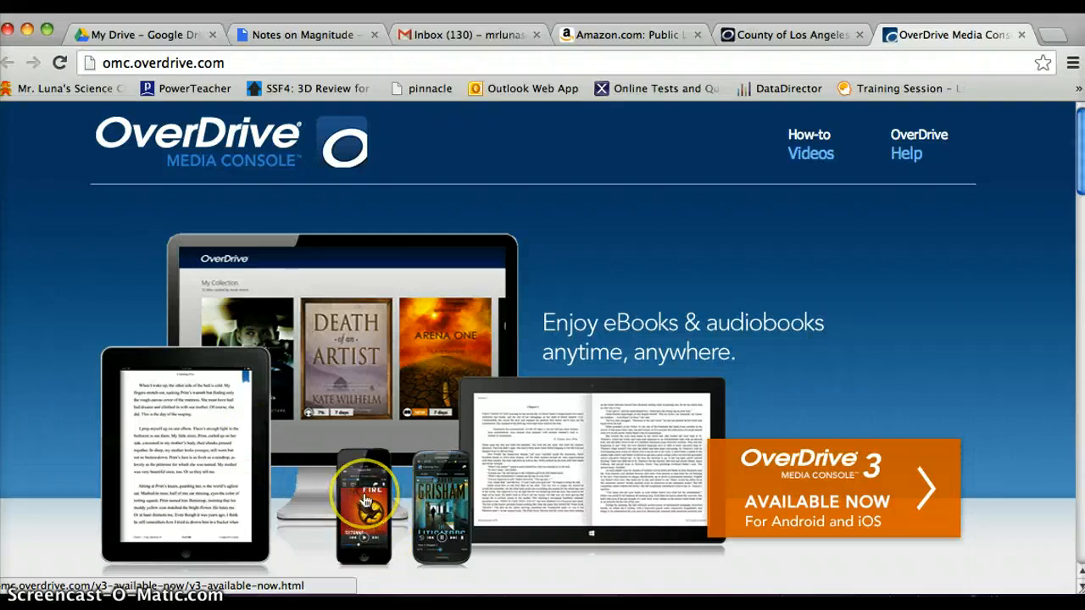
pyautogui.moveTo(500, 475)
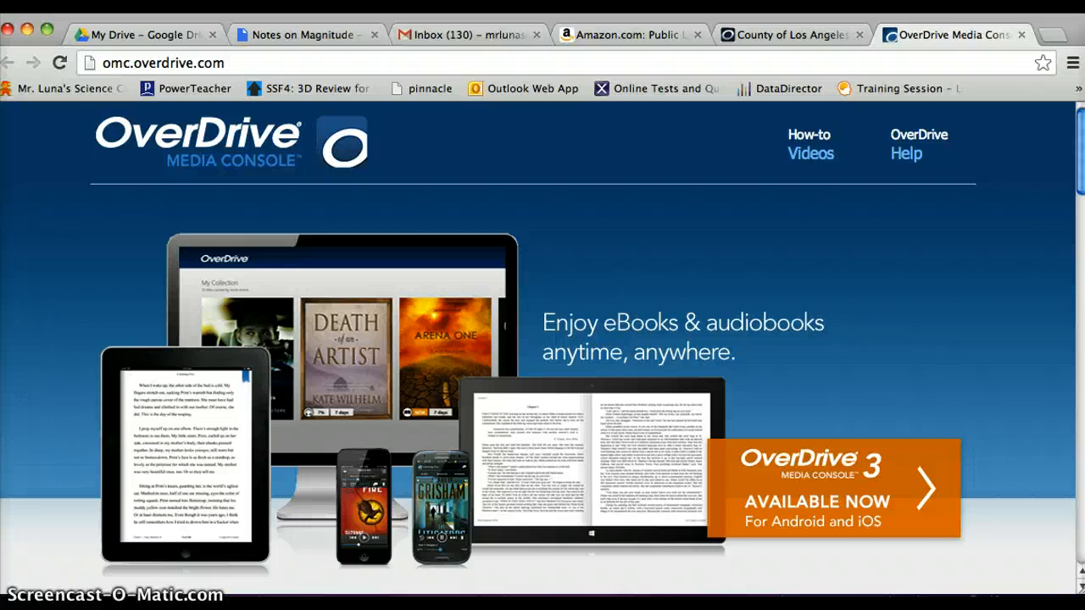
pyautogui.moveTo(230, 423)
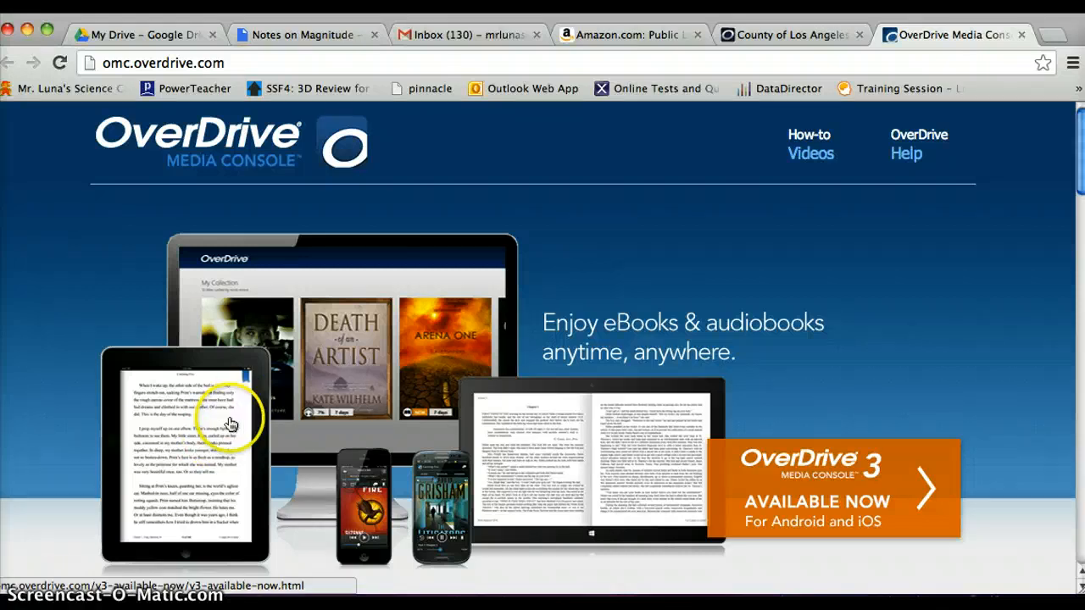